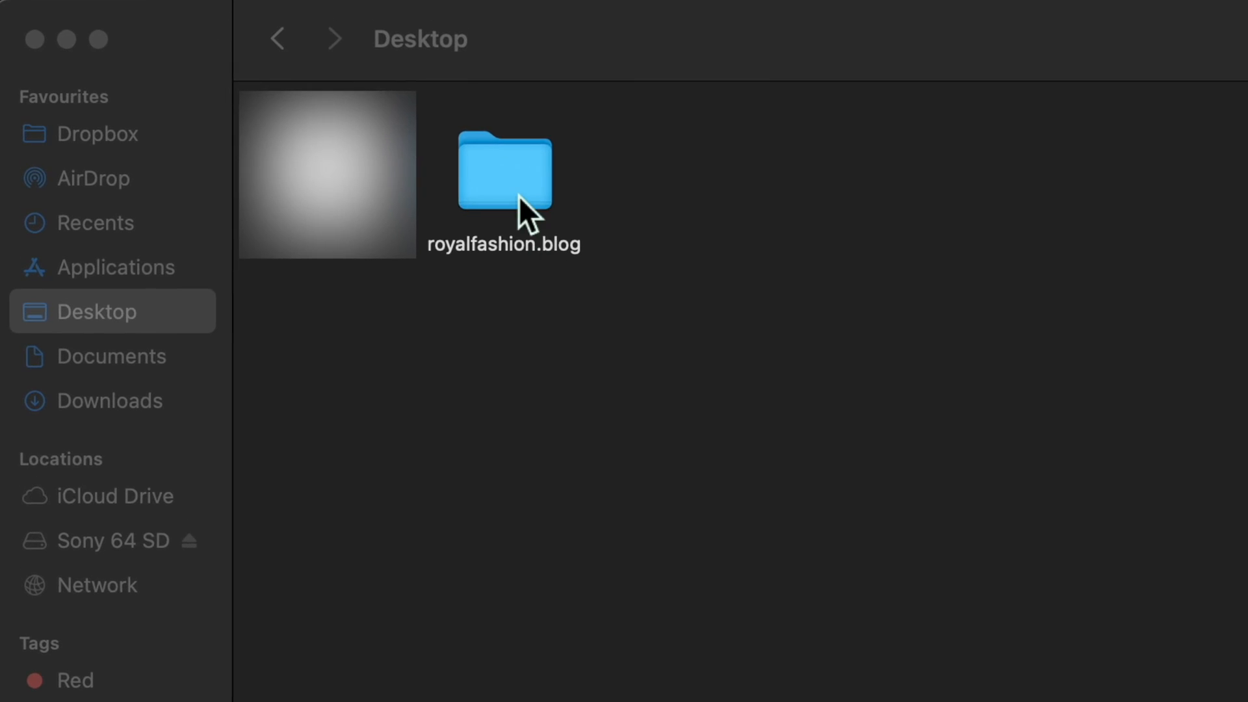
Step: Open the royalfashion.blog site folder on the Desktop in Finder
{"action": "double_click", "coordinate": [503, 169]}
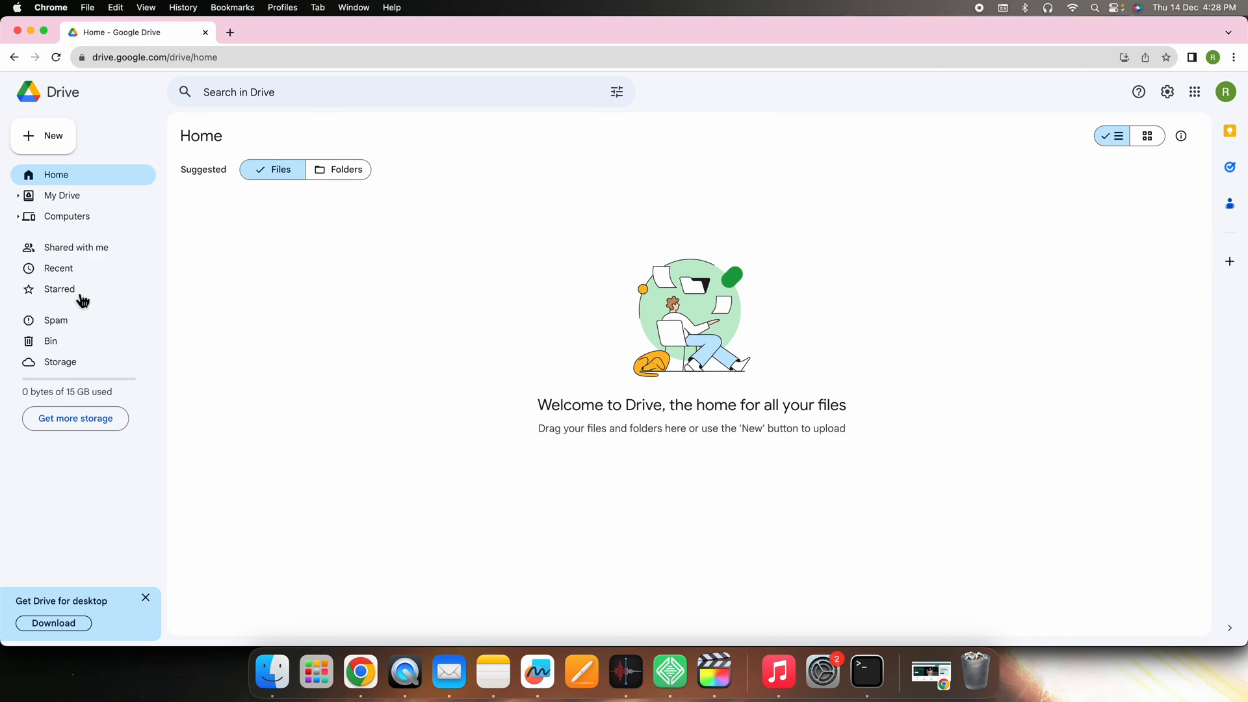
{"action": "mouse_move", "coordinate": [1129, 418]}
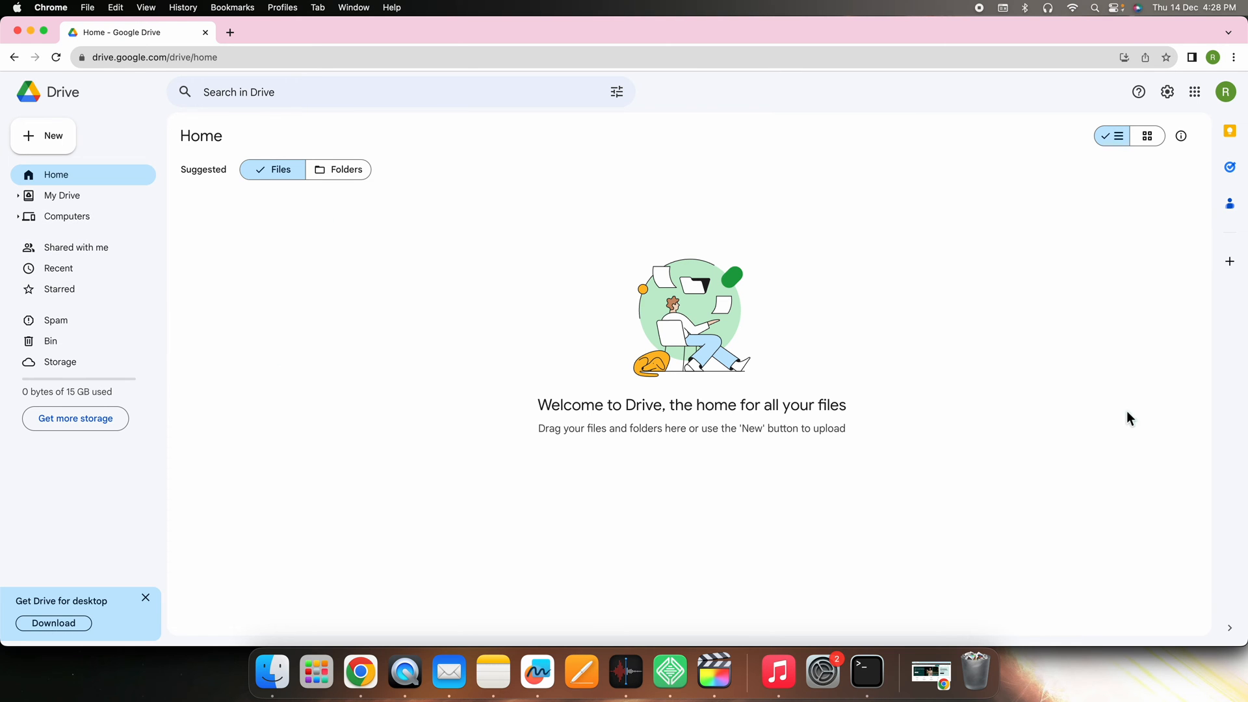
{"action": "mouse_move", "coordinate": [621, 437]}
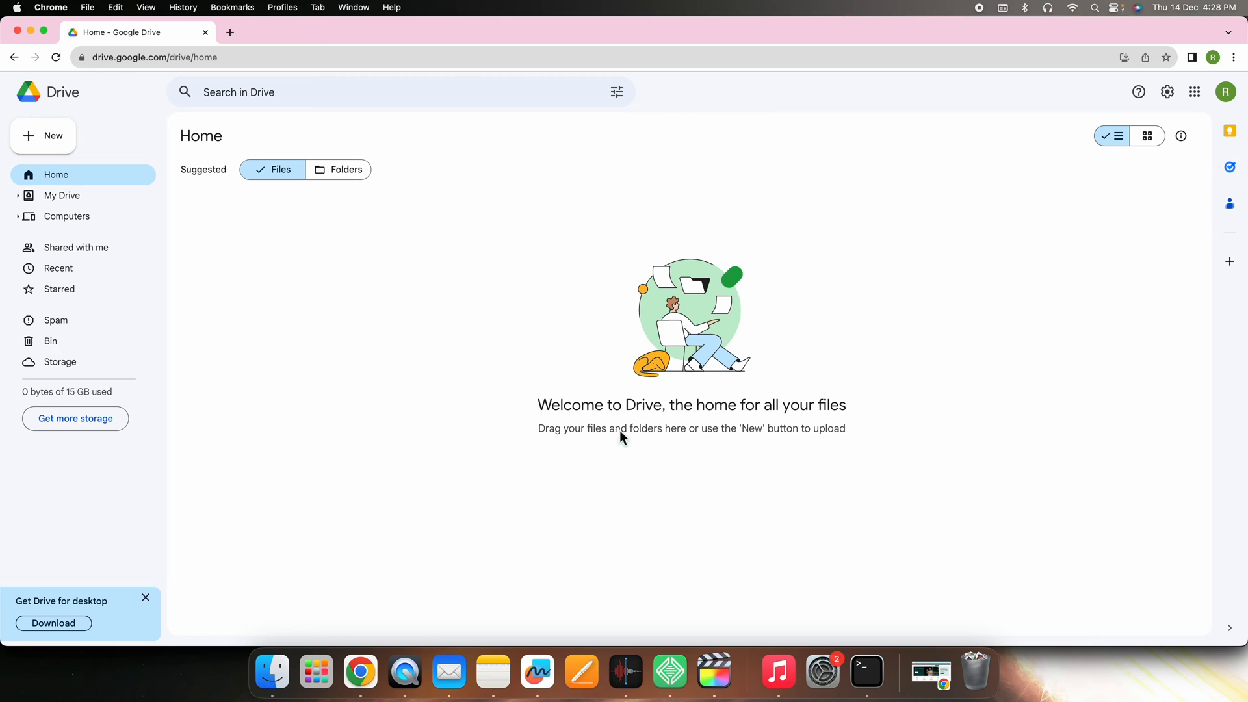
{"action": "mouse_move", "coordinate": [75, 418]}
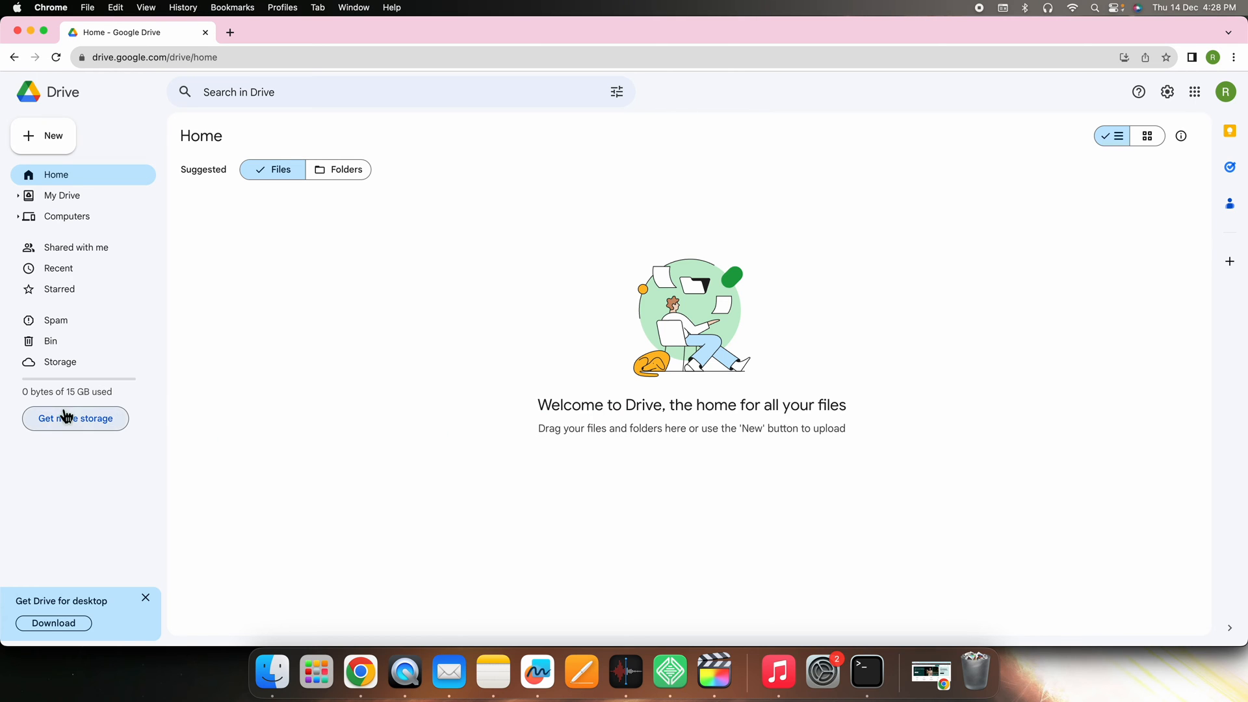
{"action": "mouse_move", "coordinate": [257, 415]}
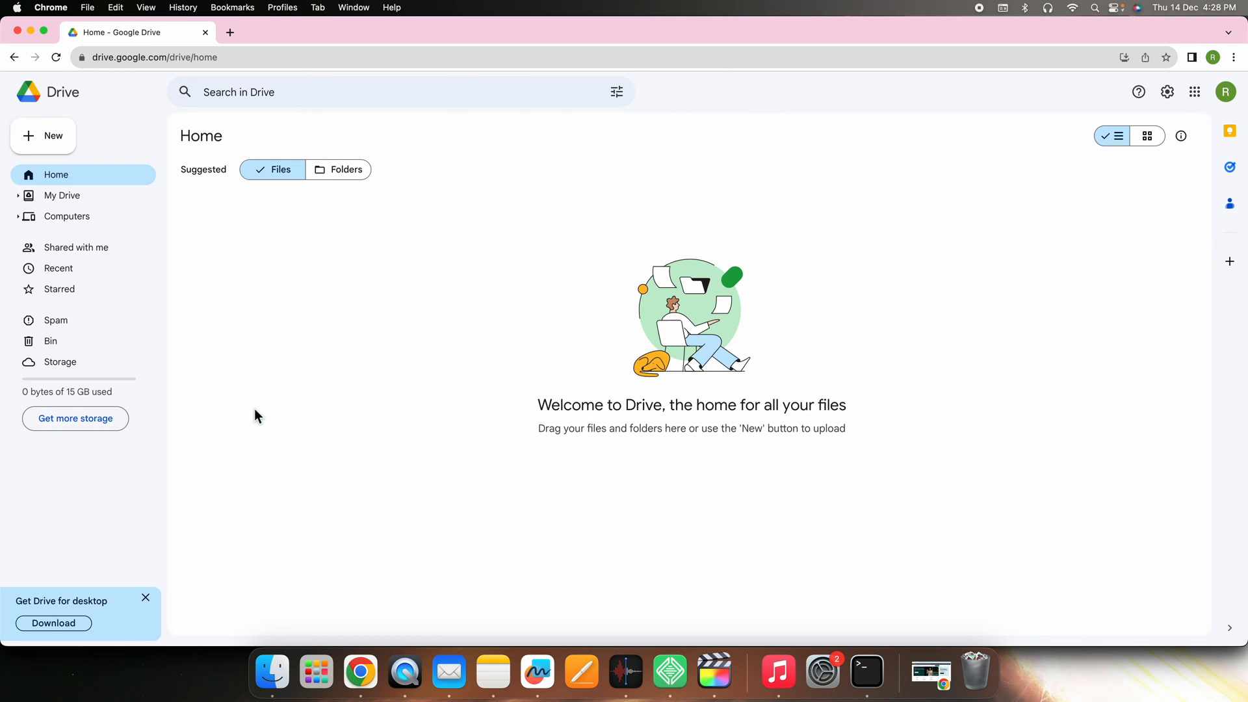
{"action": "mouse_move", "coordinate": [184, 384]}
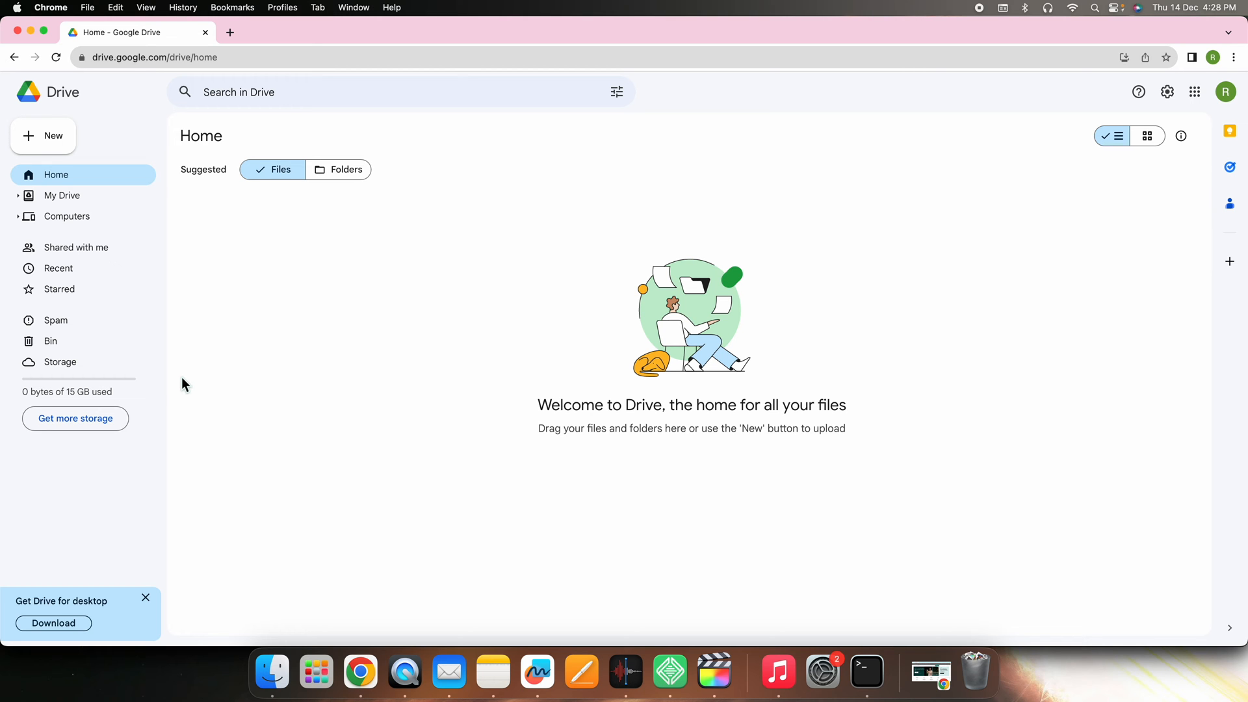
{"action": "mouse_move", "coordinate": [90, 121]}
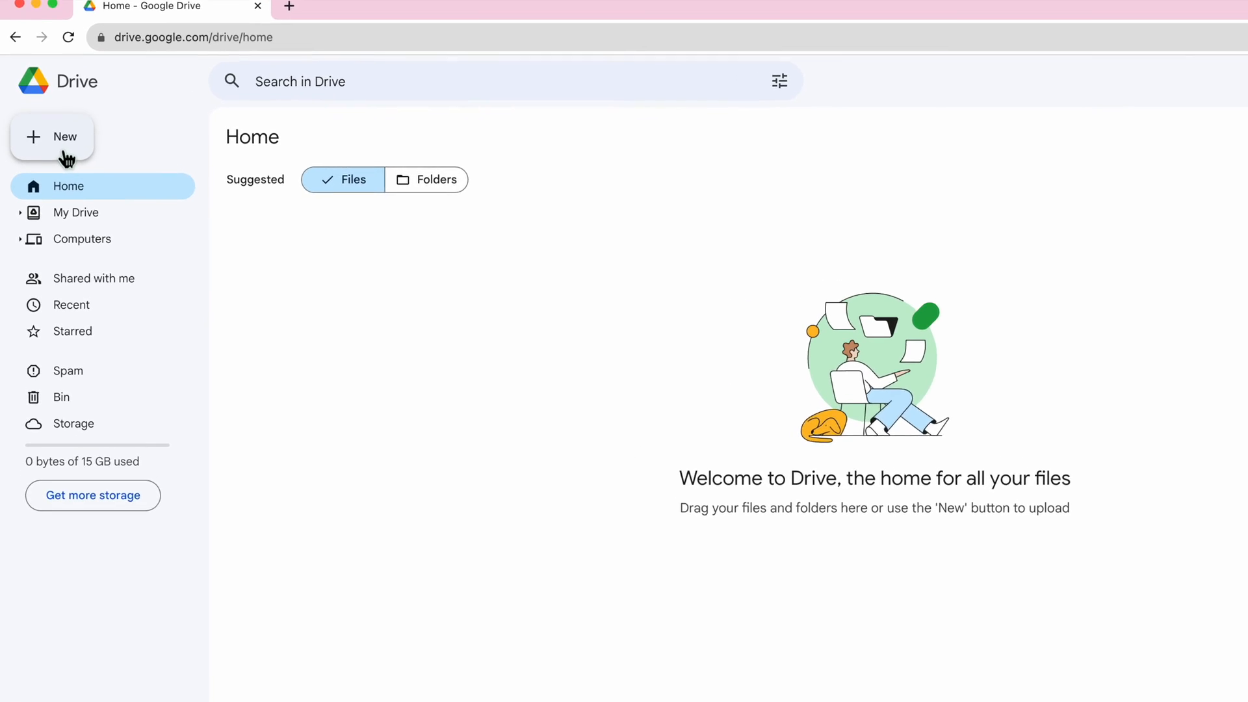
Step: Upload the royalfashion.blog folder from the Desktop to Google Drive as a folder upload
{"action": "left_click", "coordinate": [52, 136]}
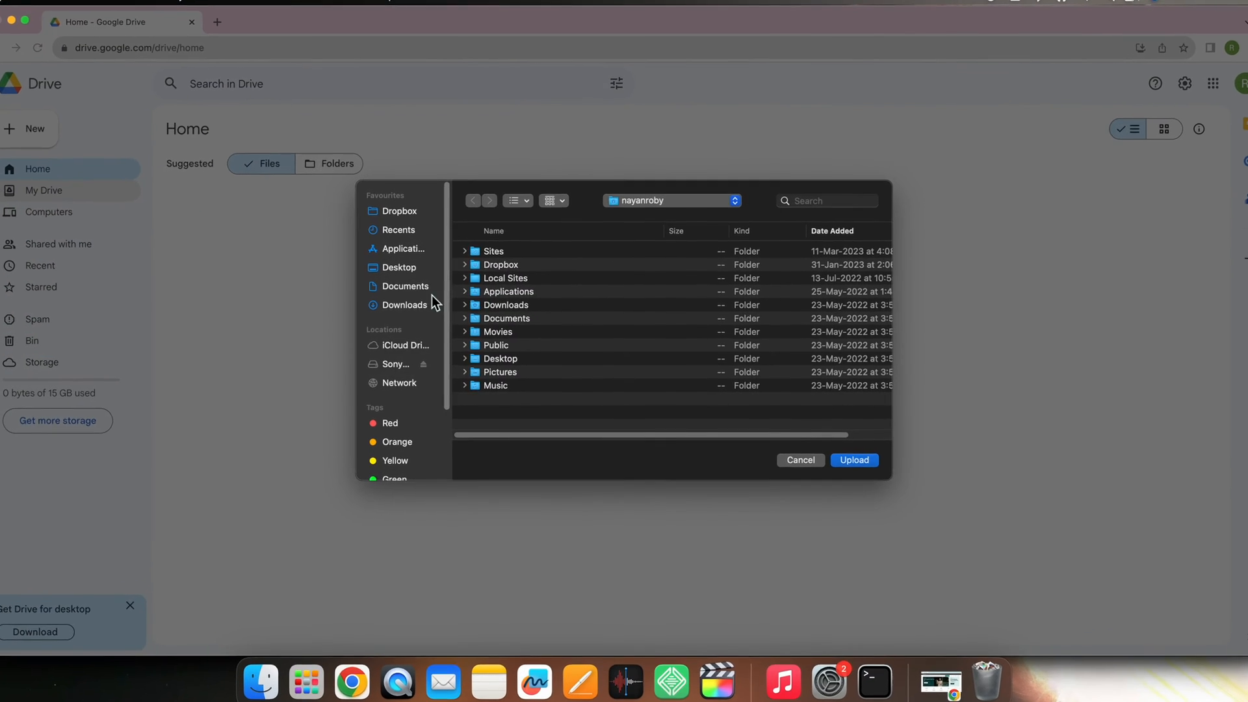
{"action": "left_click", "coordinate": [399, 266]}
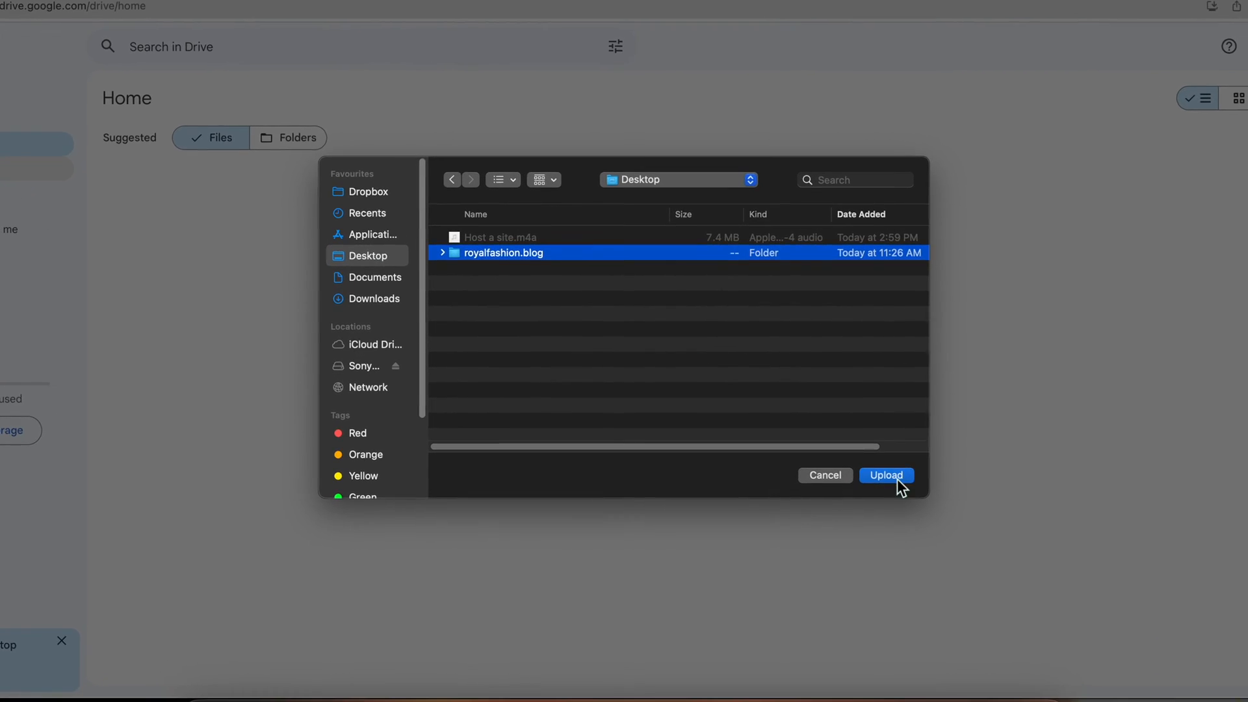
{"action": "left_click", "coordinate": [887, 475]}
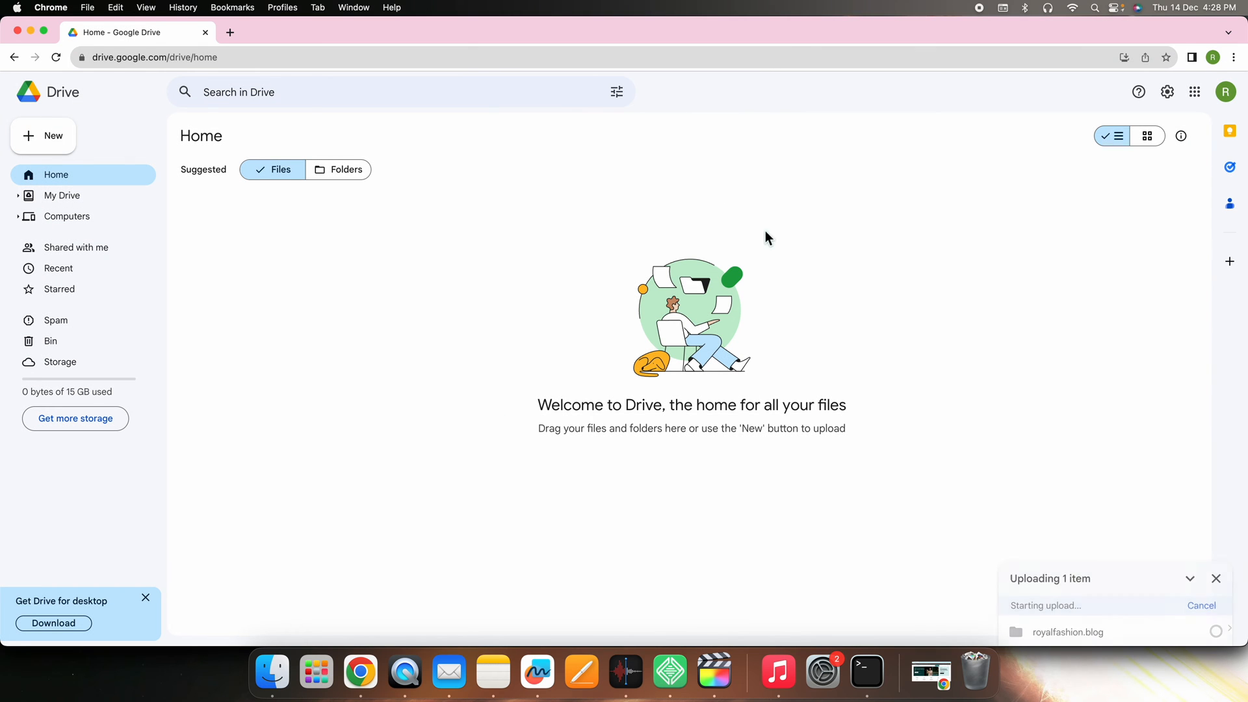
{"action": "mouse_move", "coordinate": [600, 430]}
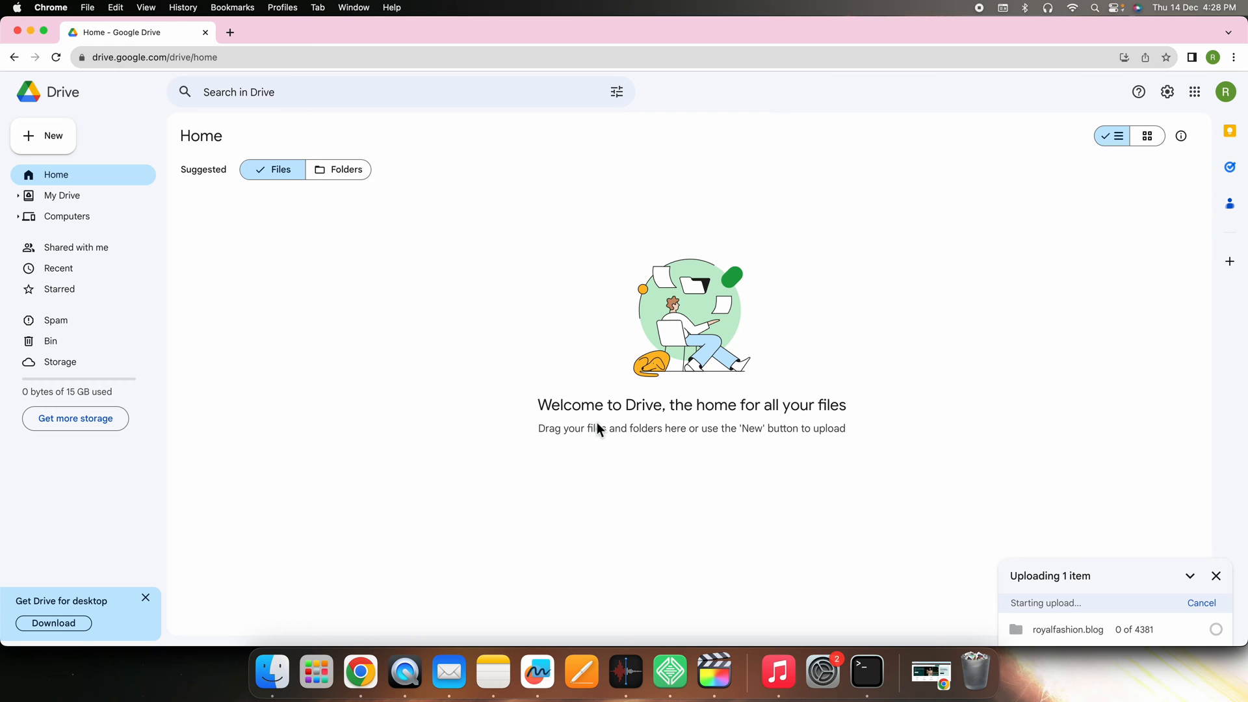
{"action": "mouse_move", "coordinate": [791, 337]}
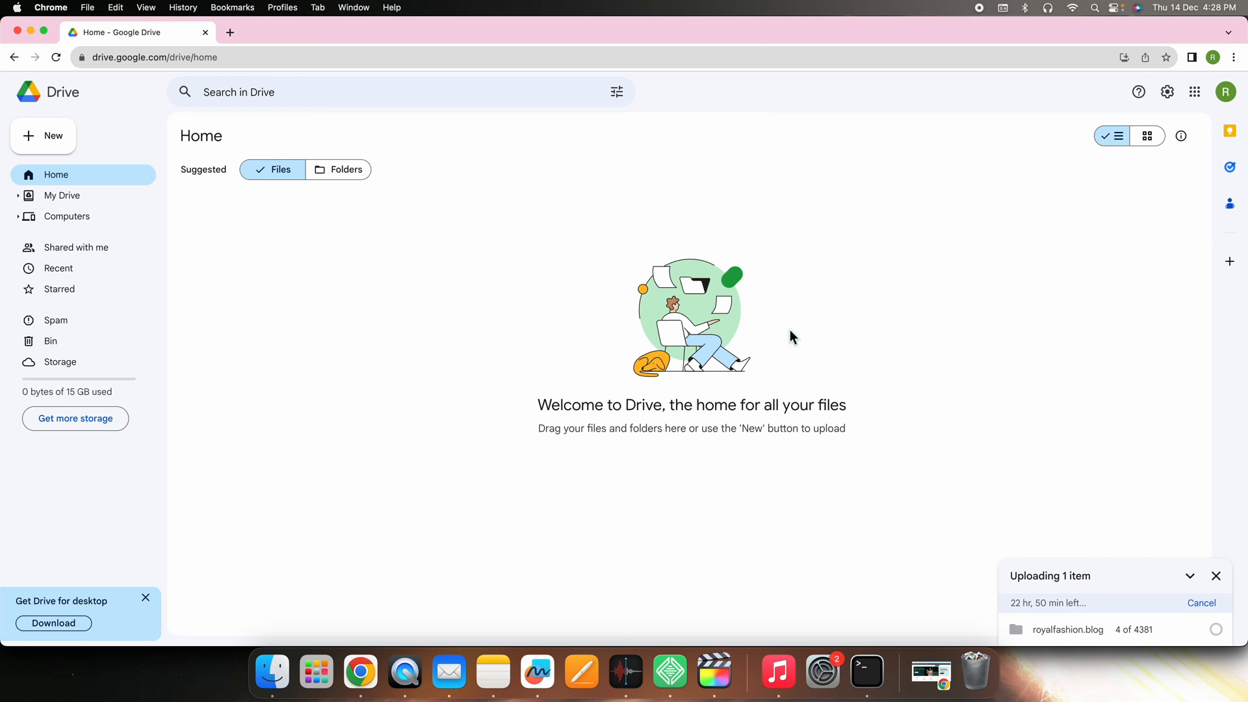
{"action": "left_click", "coordinate": [61, 195]}
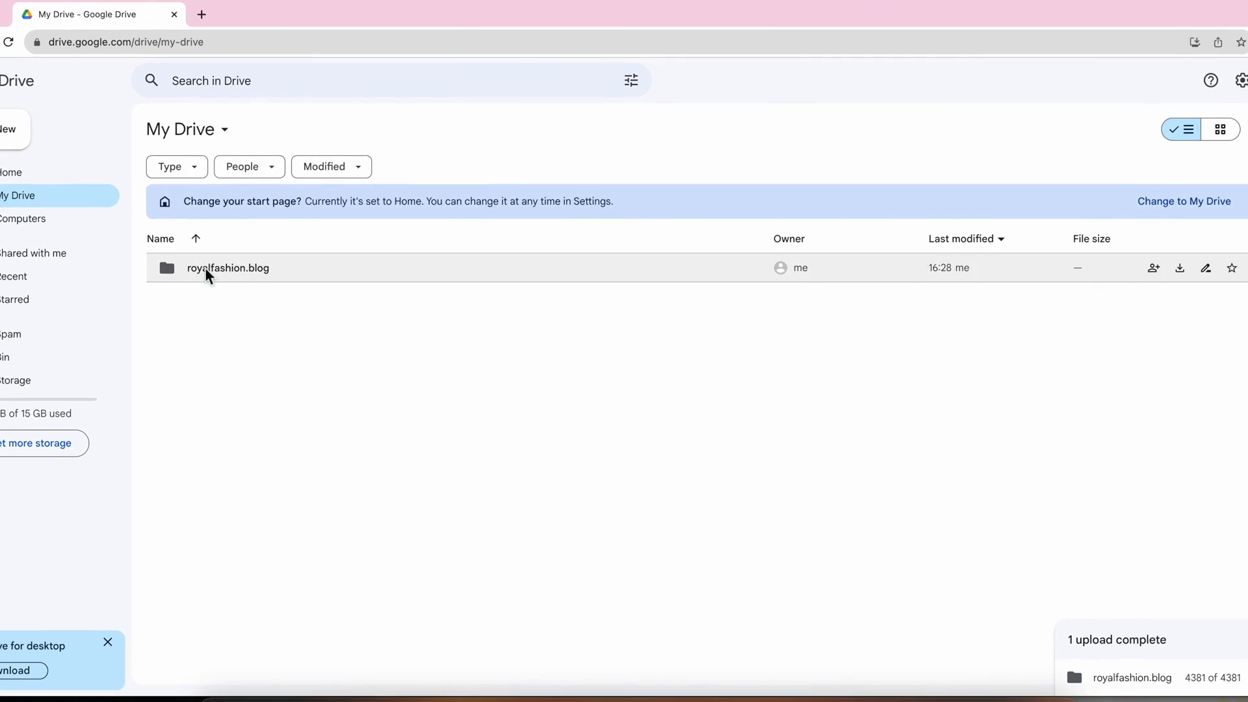
{"action": "right_click", "coordinate": [227, 268]}
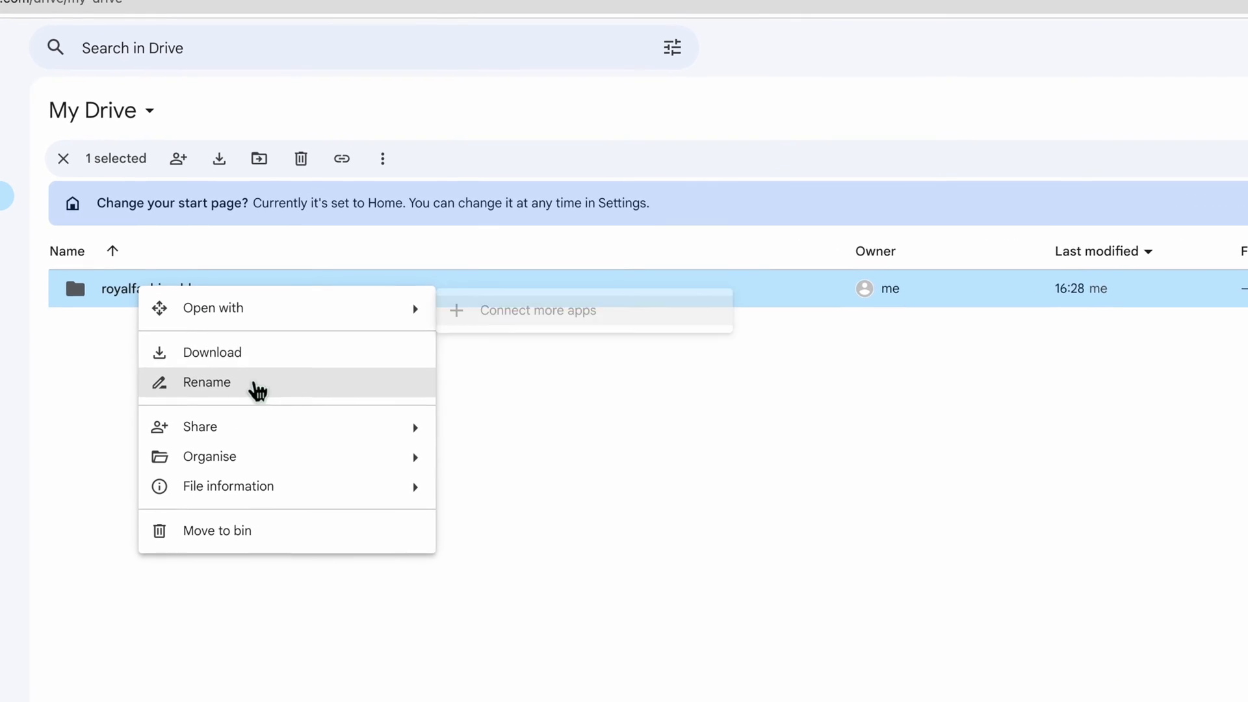
{"action": "left_click", "coordinate": [206, 382]}
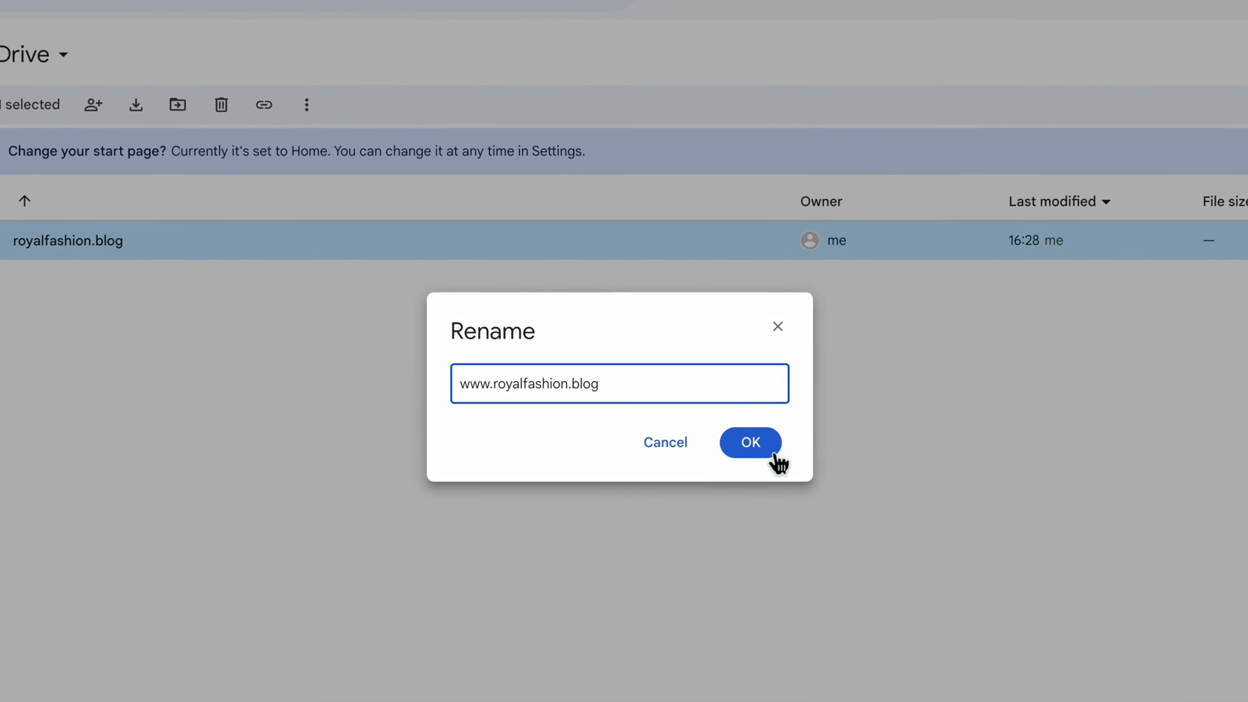
{"action": "left_click", "coordinate": [748, 443]}
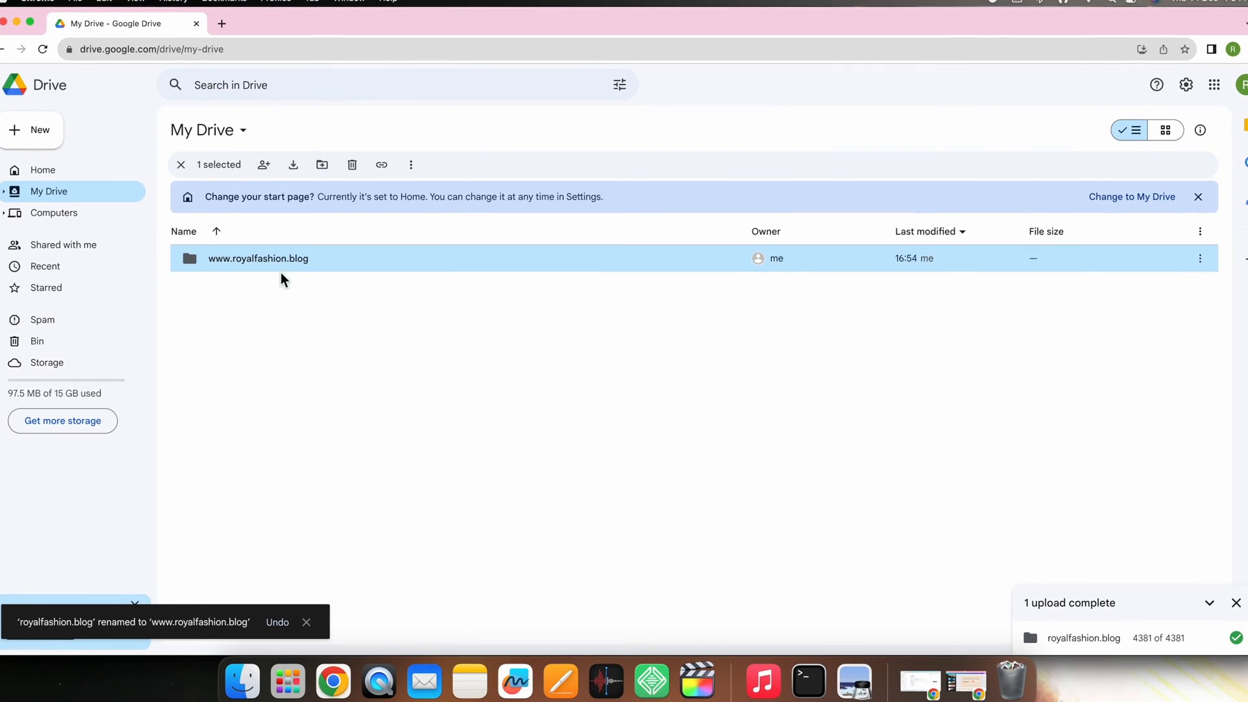
{"action": "right_click", "coordinate": [258, 258]}
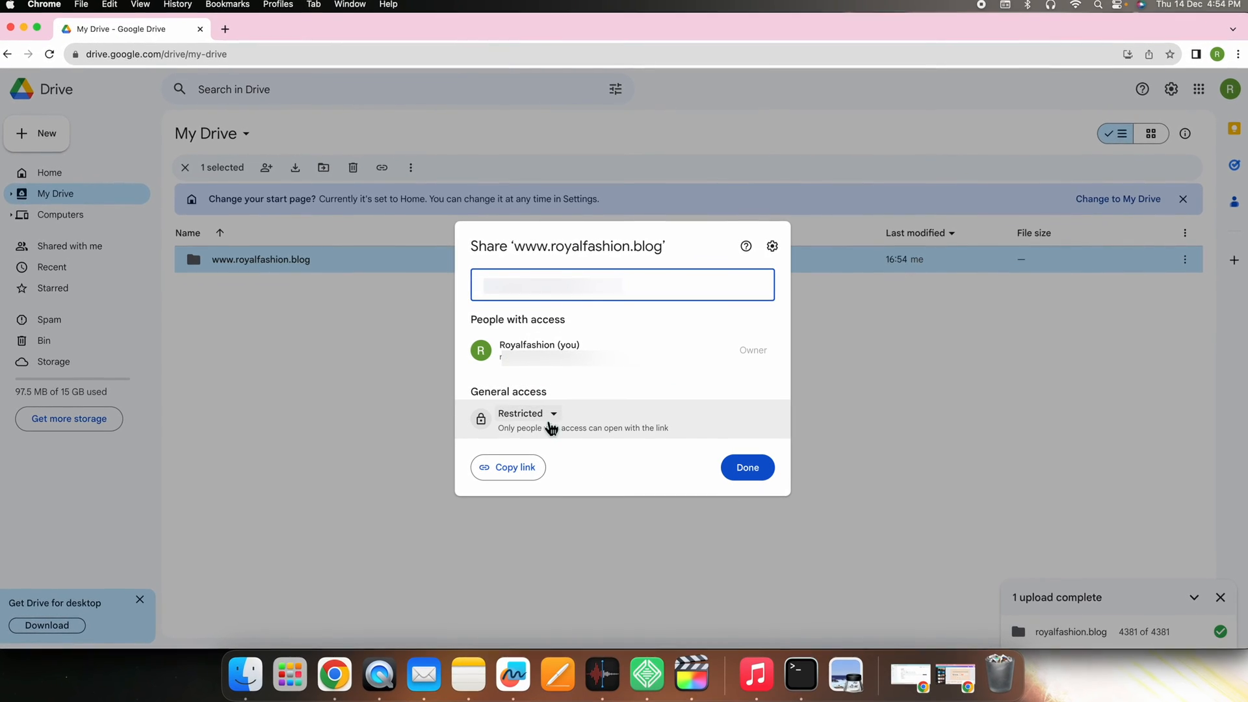
{"action": "left_click", "coordinate": [525, 414]}
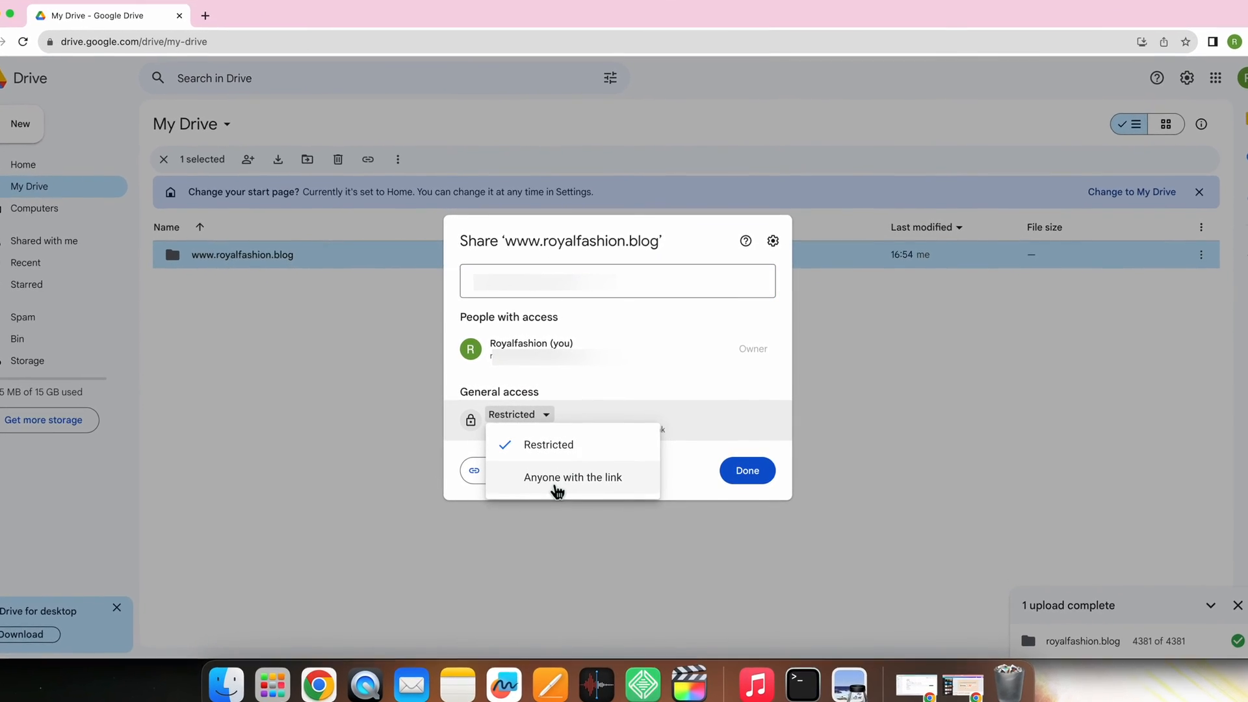
{"action": "left_click", "coordinate": [572, 476]}
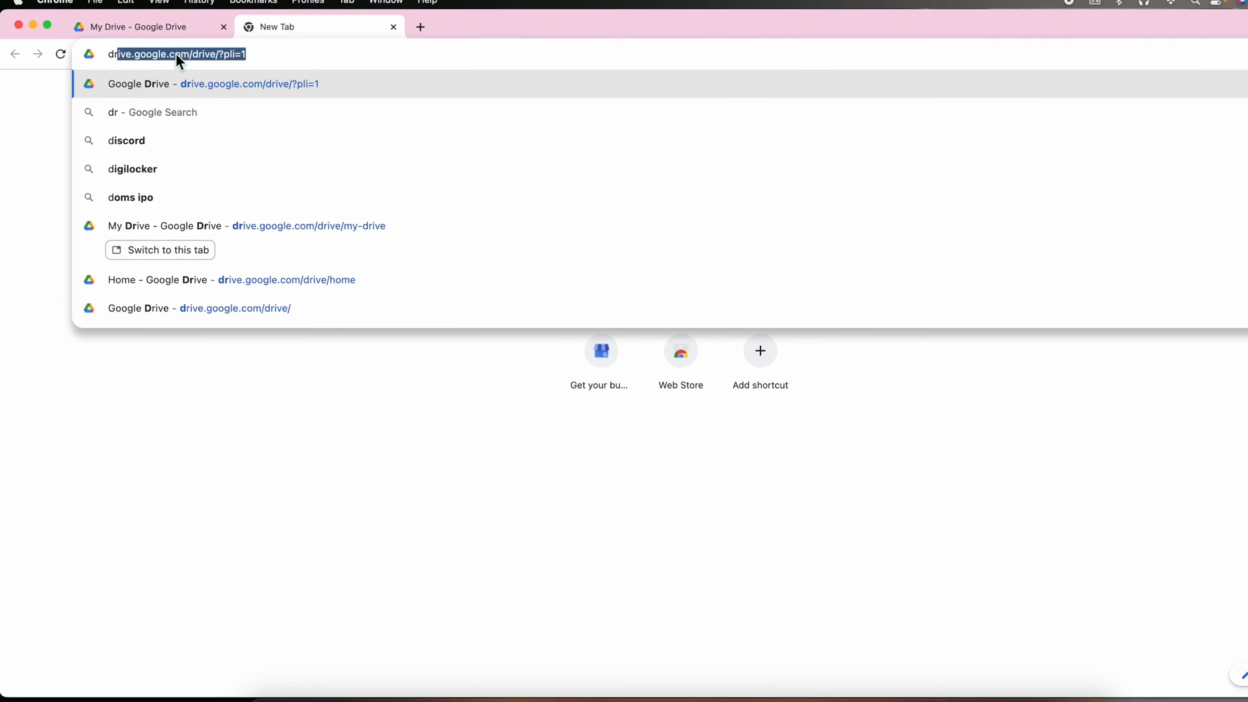
Step: Sign in to drv.tw's Host on Google Drive with the Google account and allow Drive access
{"action": "type", "text": "drv.tw"}
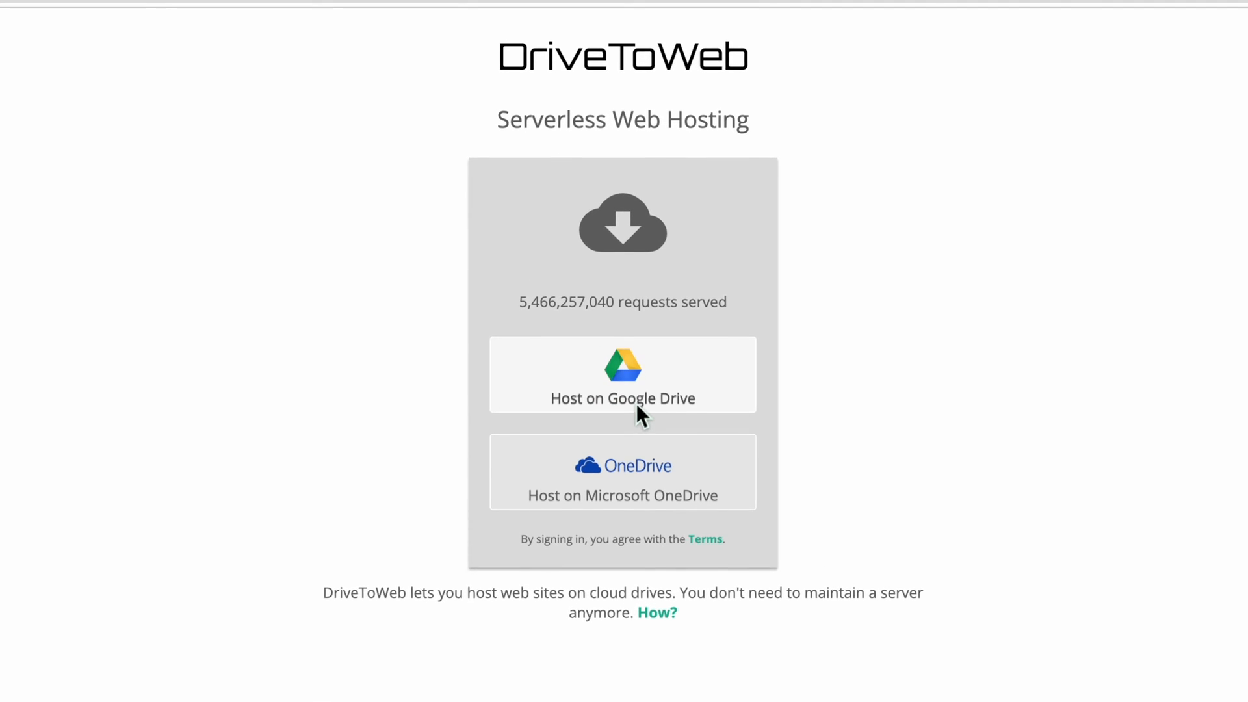
{"action": "left_click", "coordinate": [623, 374]}
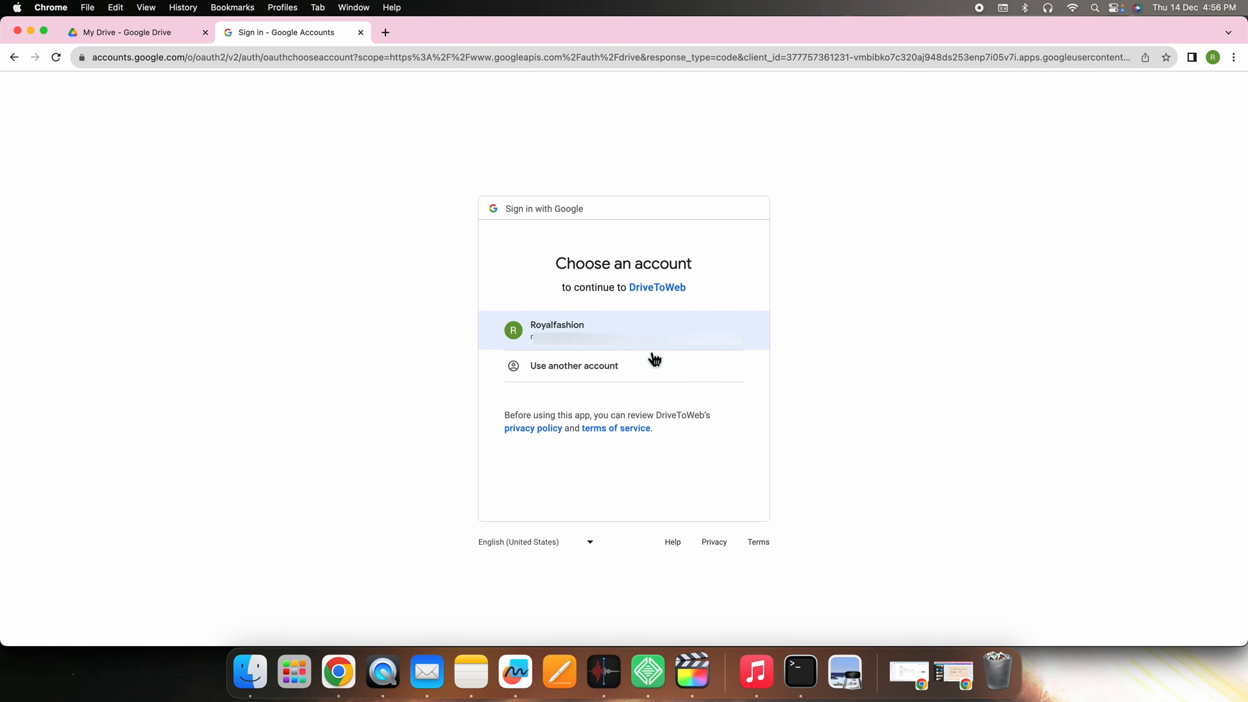
{"action": "left_click", "coordinate": [589, 331]}
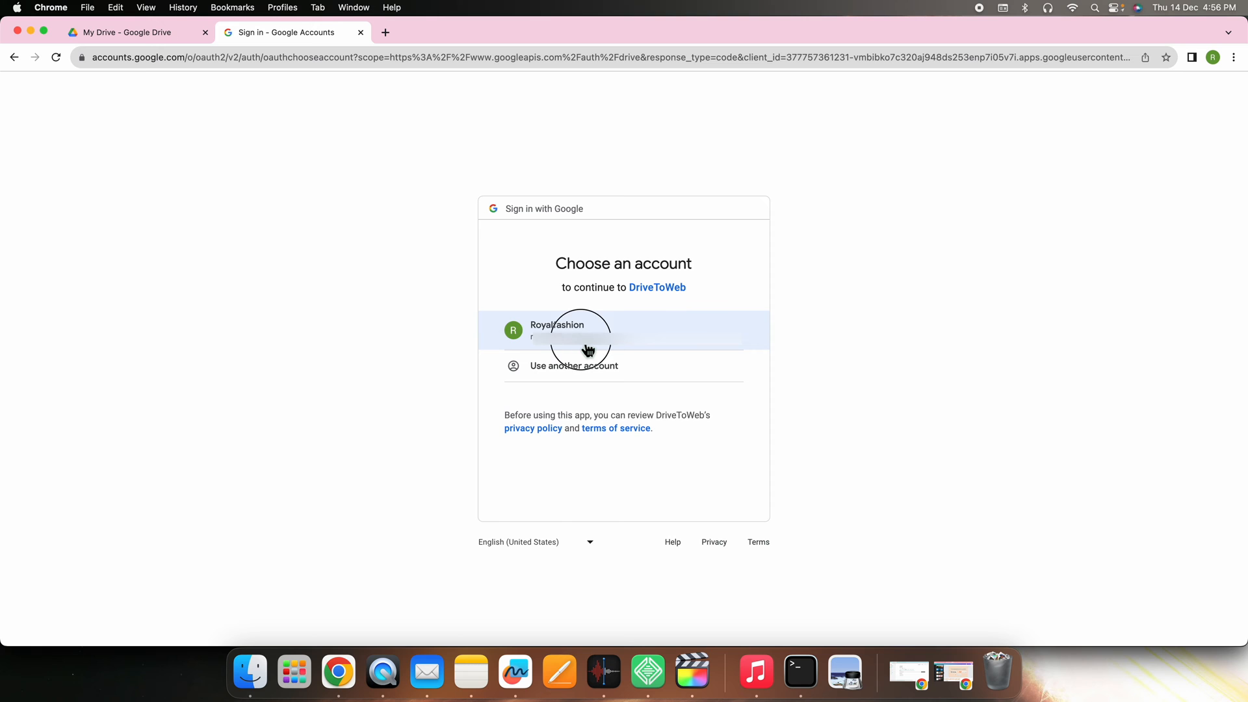
{"action": "left_click", "coordinate": [589, 330]}
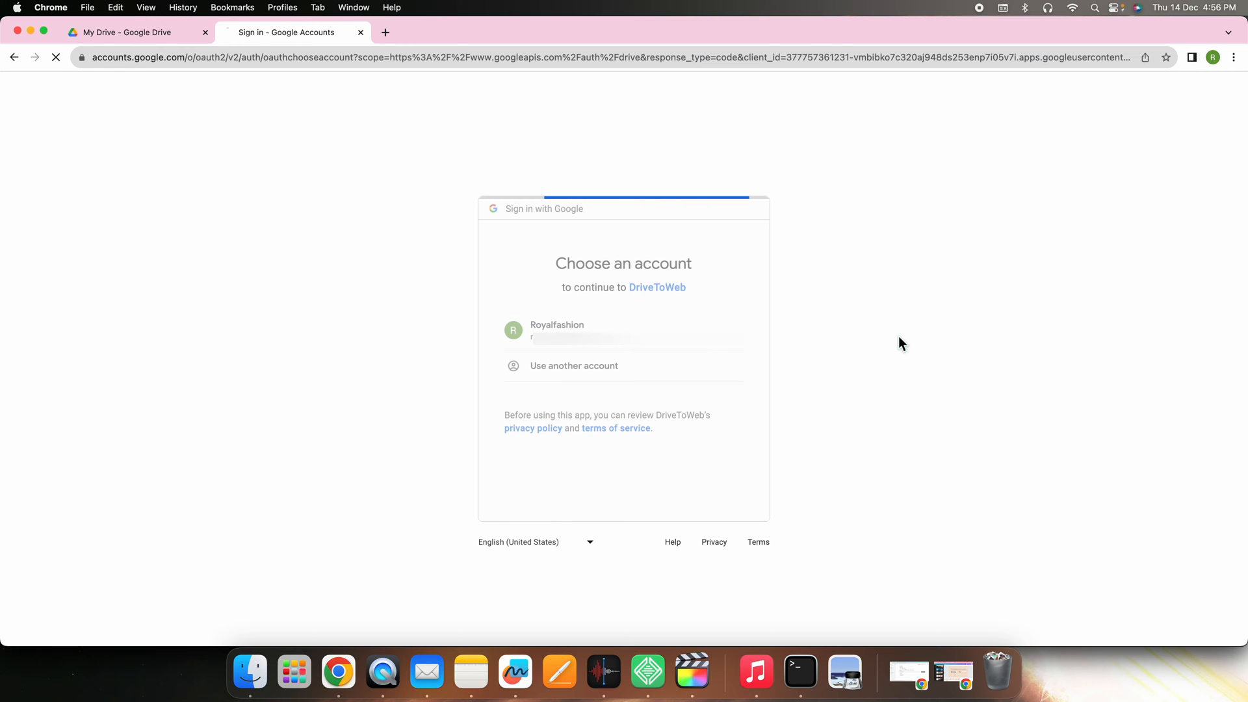
{"action": "left_click", "coordinate": [624, 330]}
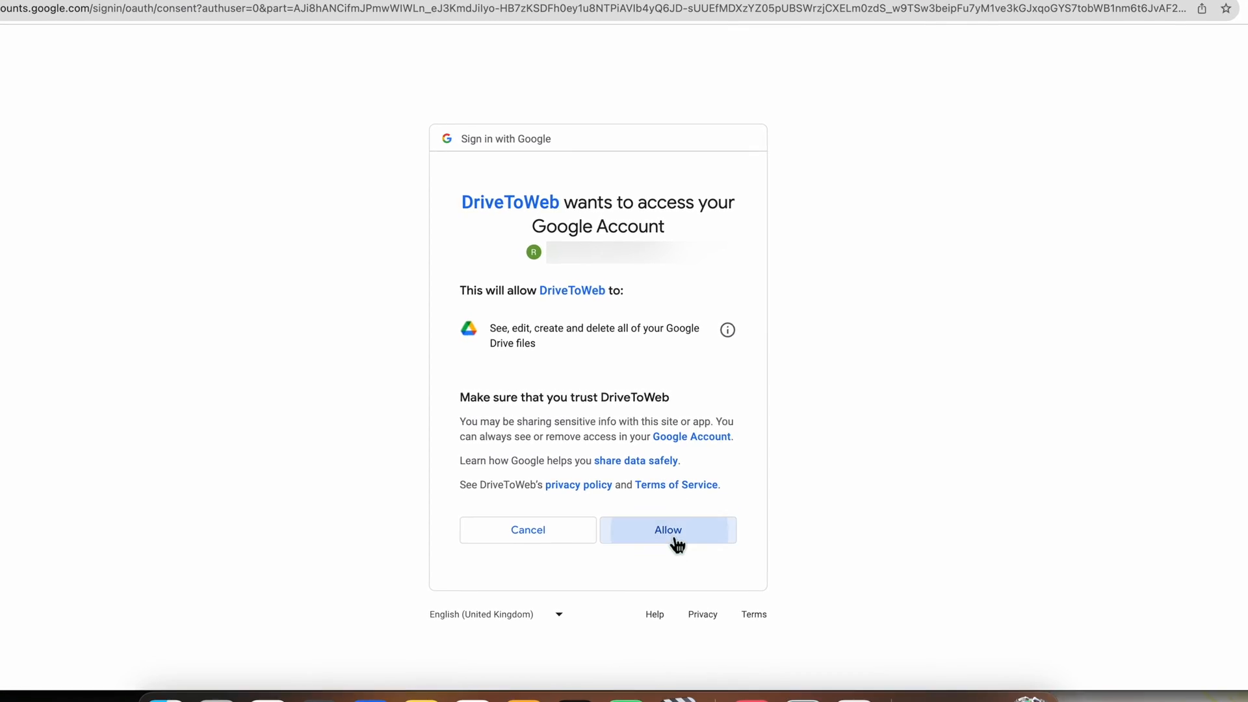
{"action": "left_click", "coordinate": [667, 529]}
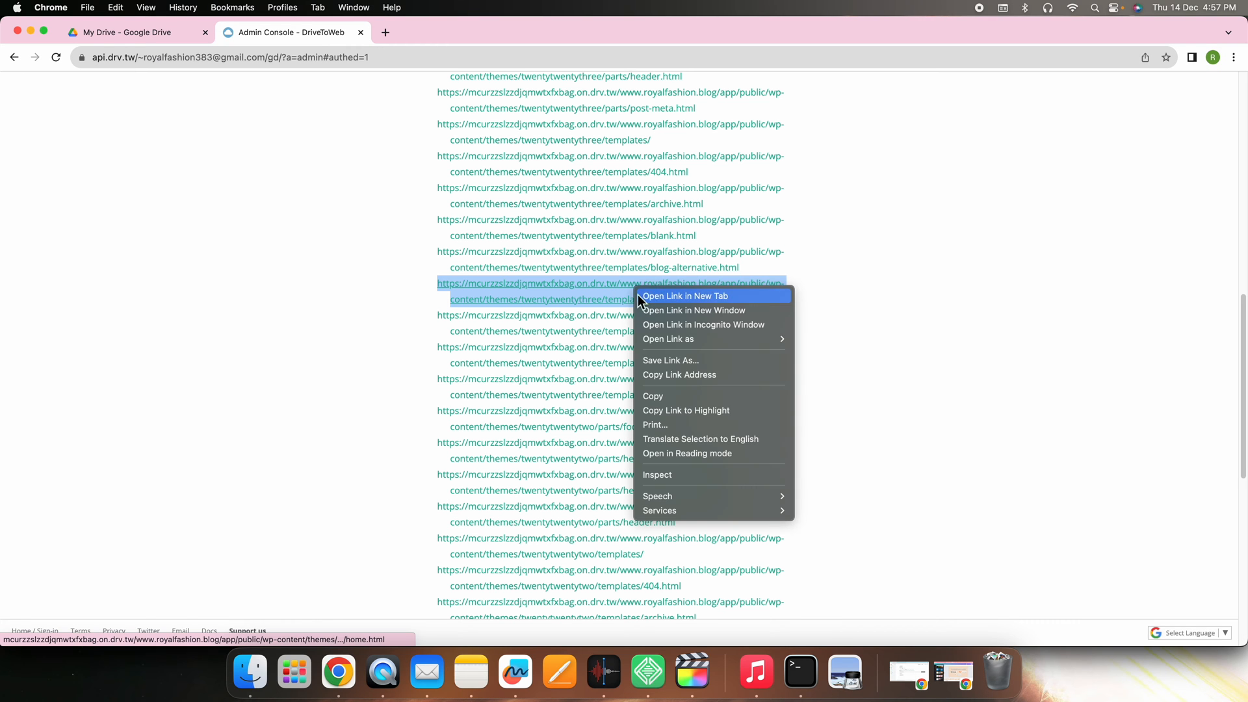
Step: Copy a hosted royalfashion.blog page link from the DriveToWeb console and load it in a new tab
{"action": "left_click", "coordinate": [684, 297]}
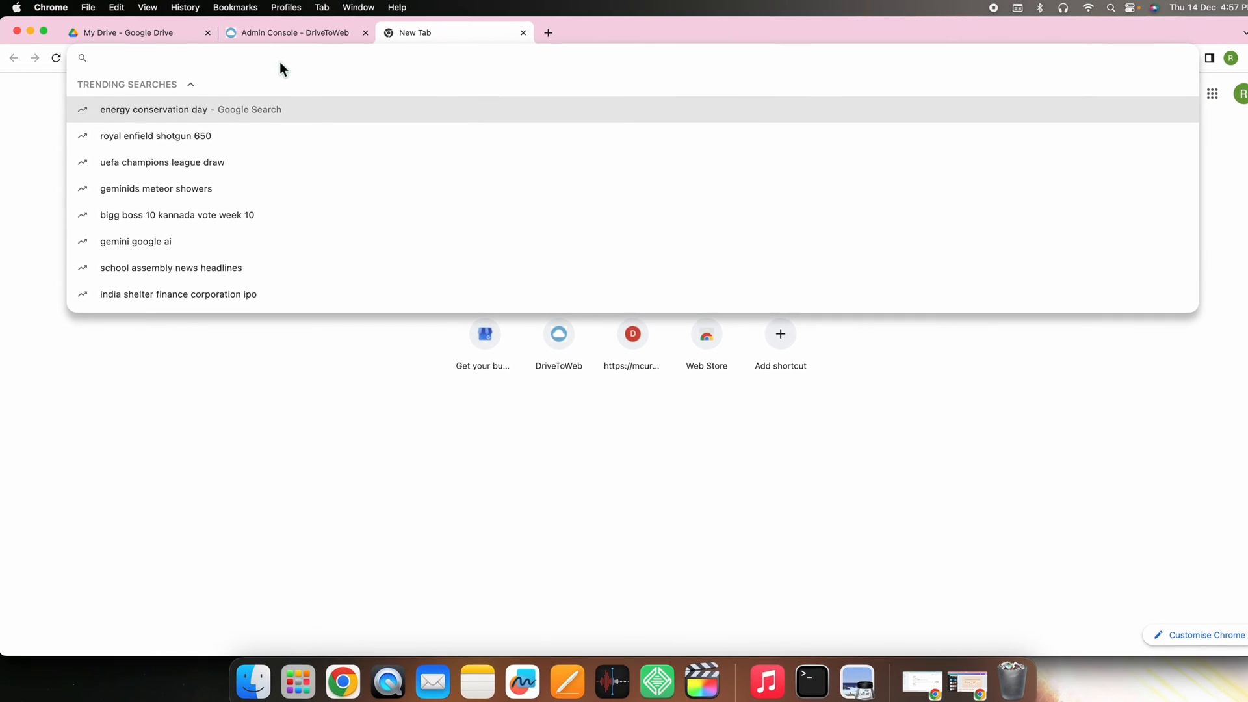
{"action": "type", "text": "https://mcurzzslzzdjqmwtxfxbag.on.drv.tw/www.royalfashion.blog/app/public/wp-content/themes/twentytwentythree/templates/home.html"}
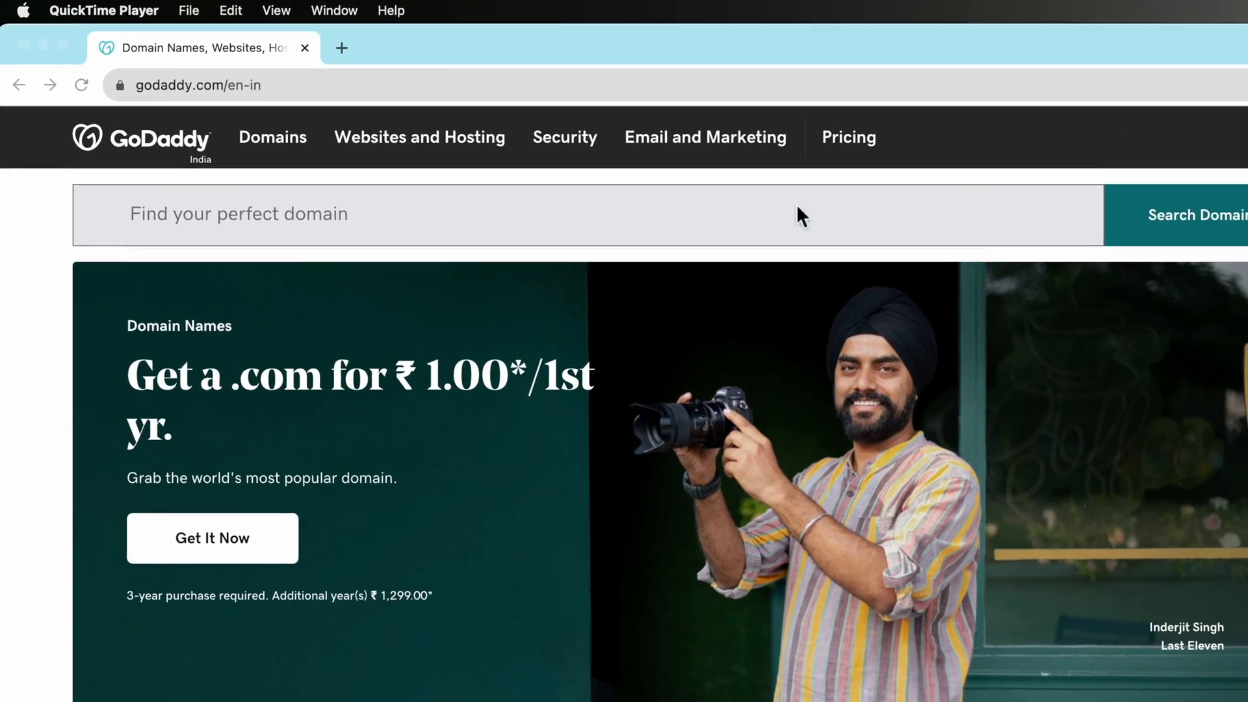
Step: Sign in to GoDaddy through the Google sign-in option with the chosen account
{"action": "left_click", "coordinate": [1110, 86]}
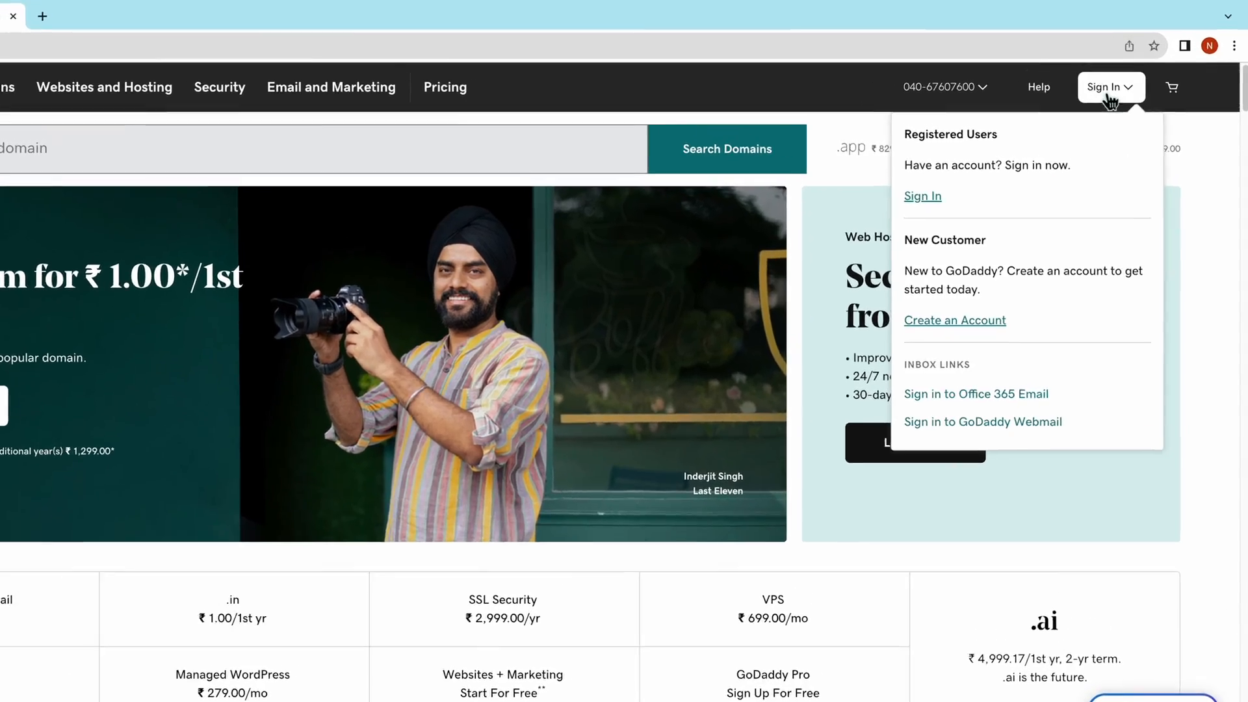
{"action": "left_click", "coordinate": [922, 196]}
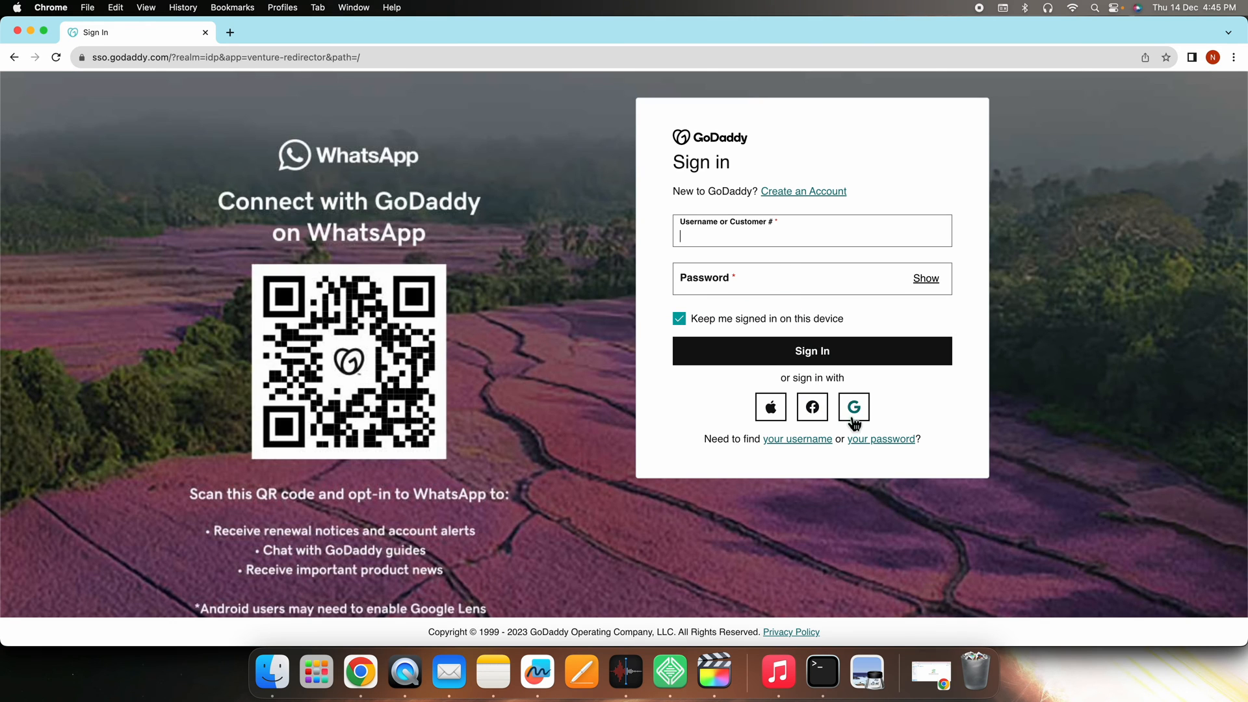
{"action": "left_click", "coordinate": [854, 408]}
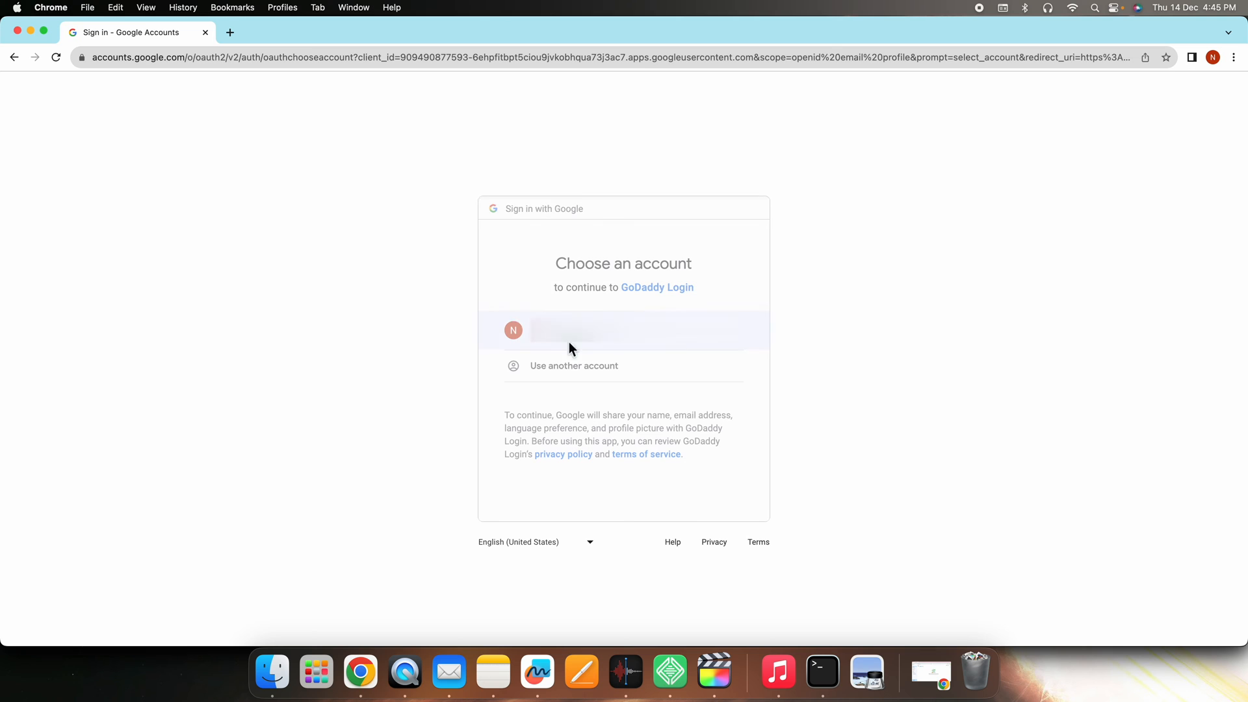
{"action": "mouse_move", "coordinate": [936, 362]}
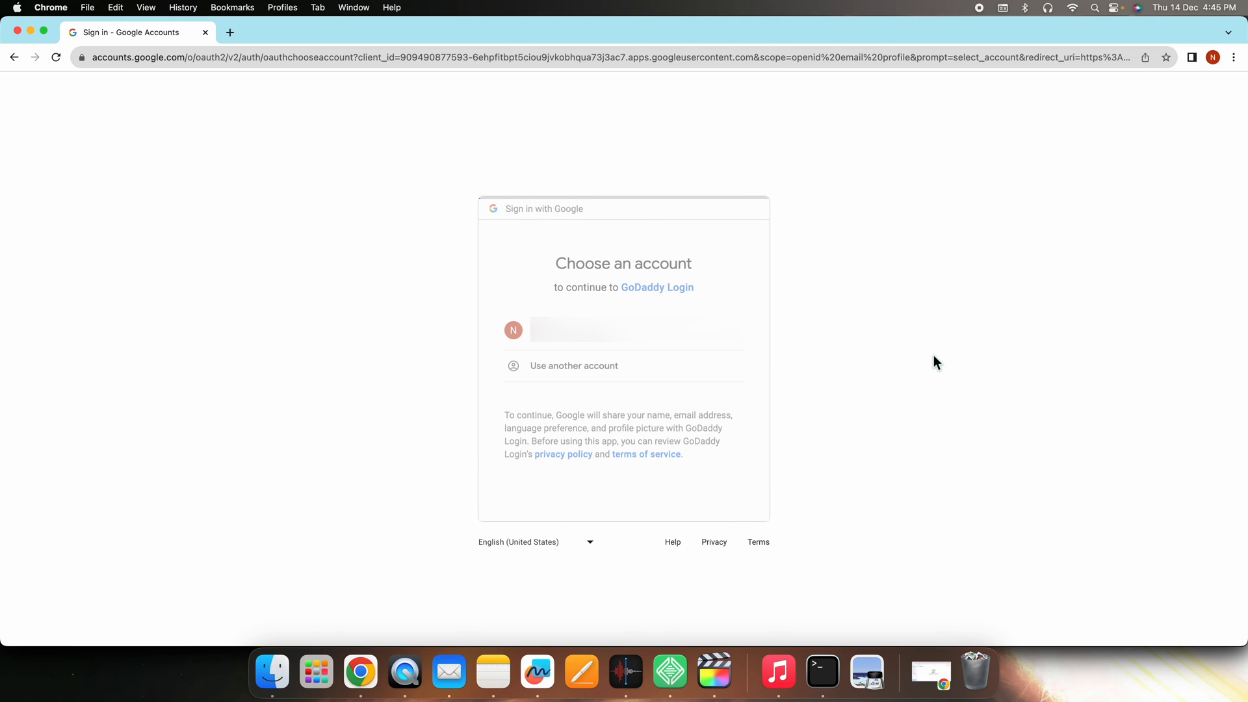
{"action": "left_click", "coordinate": [624, 330]}
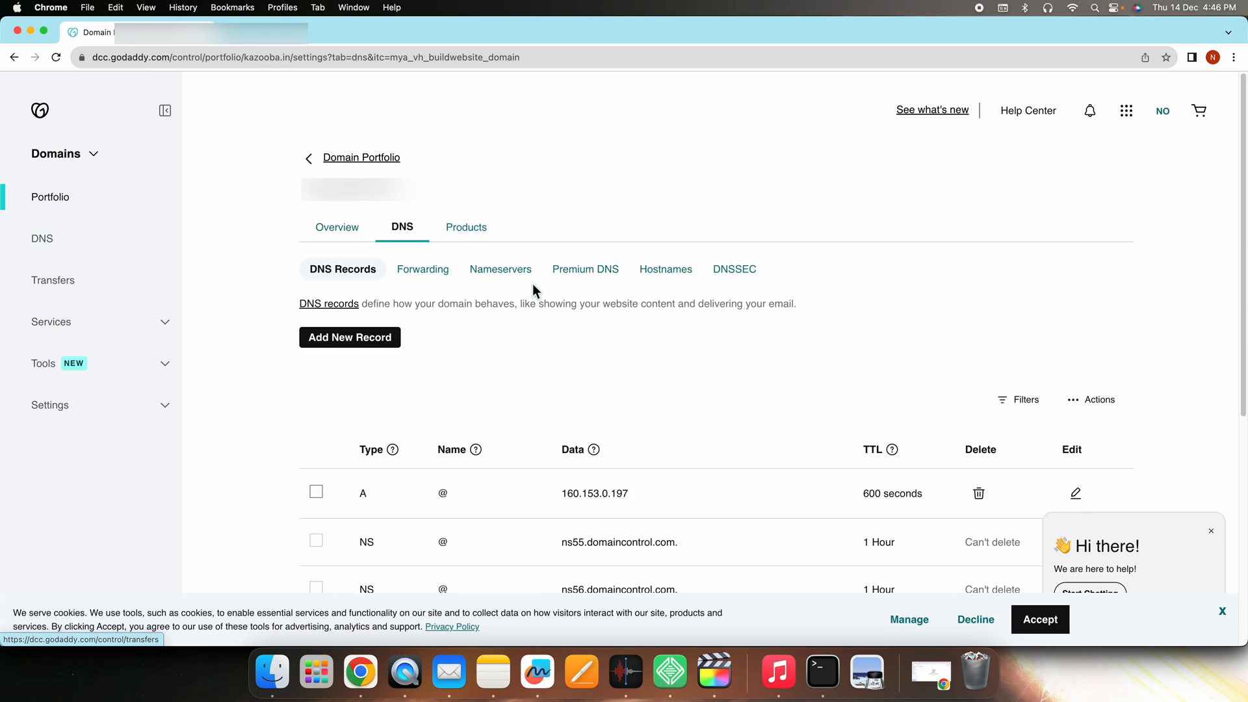
Step: Review kazooba.in's nameservers, return to DNS Records, and begin a new record
{"action": "left_click", "coordinate": [501, 269]}
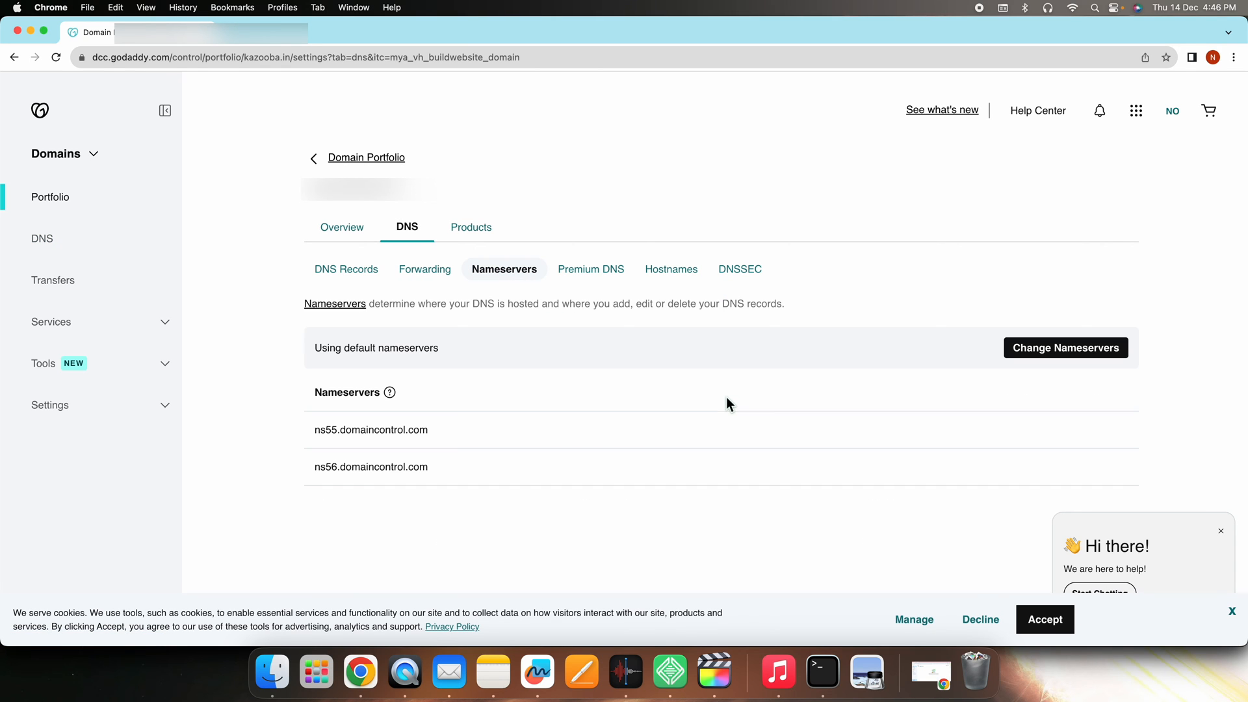
{"action": "mouse_move", "coordinate": [296, 469]}
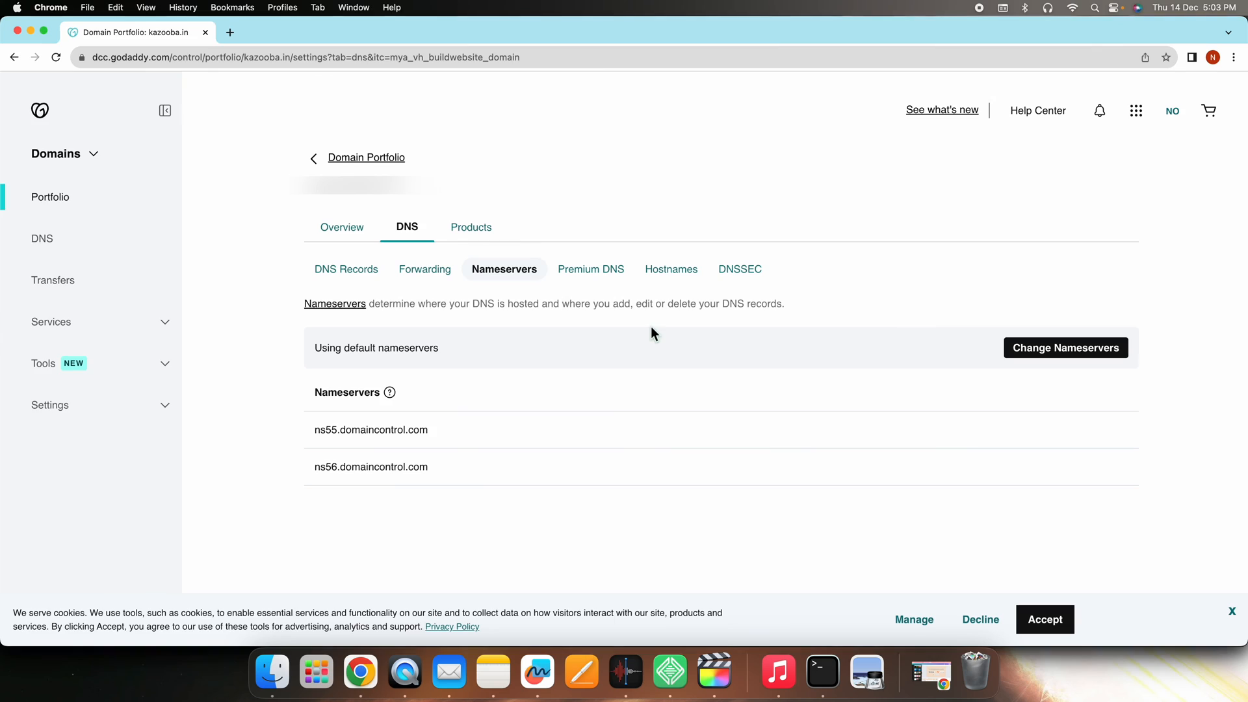
{"action": "left_click", "coordinate": [345, 269]}
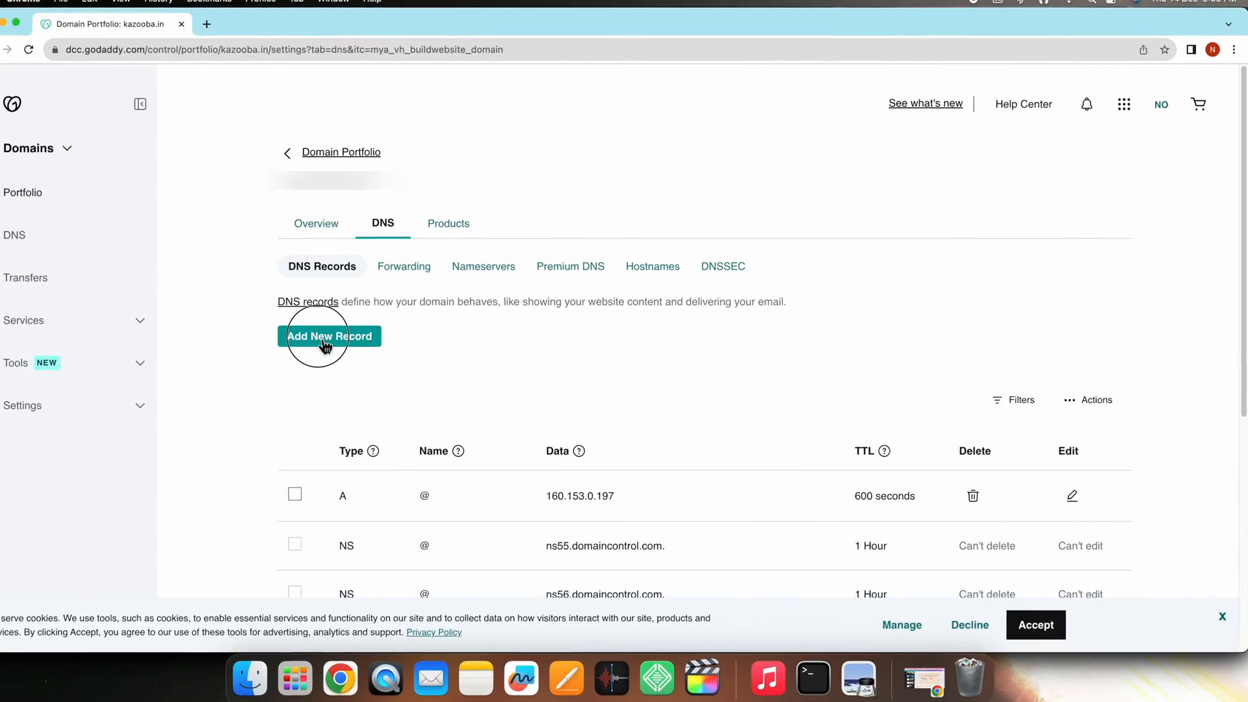
{"action": "left_click", "coordinate": [329, 336]}
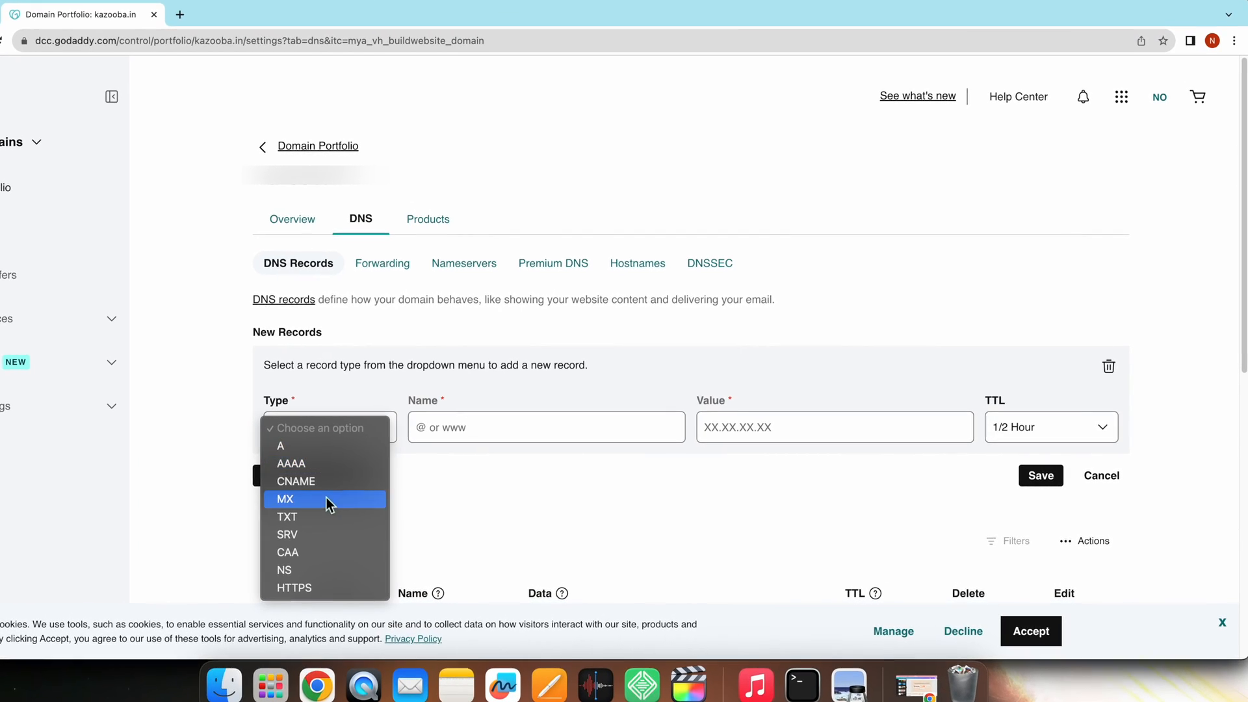
Step: Fill the new record as CNAME, name www, value mcurzzslzzdjqmwtxfxbag.on.drv.tw
{"action": "left_click", "coordinate": [296, 482]}
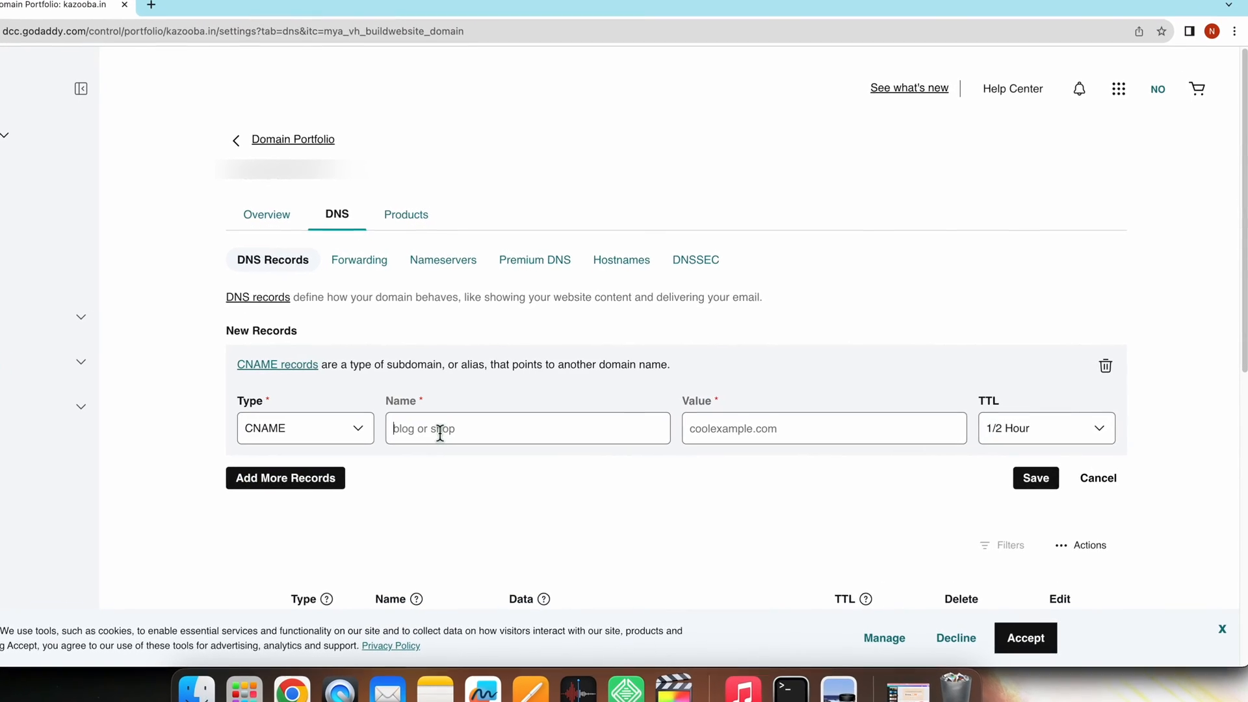
{"action": "type", "text": "www"}
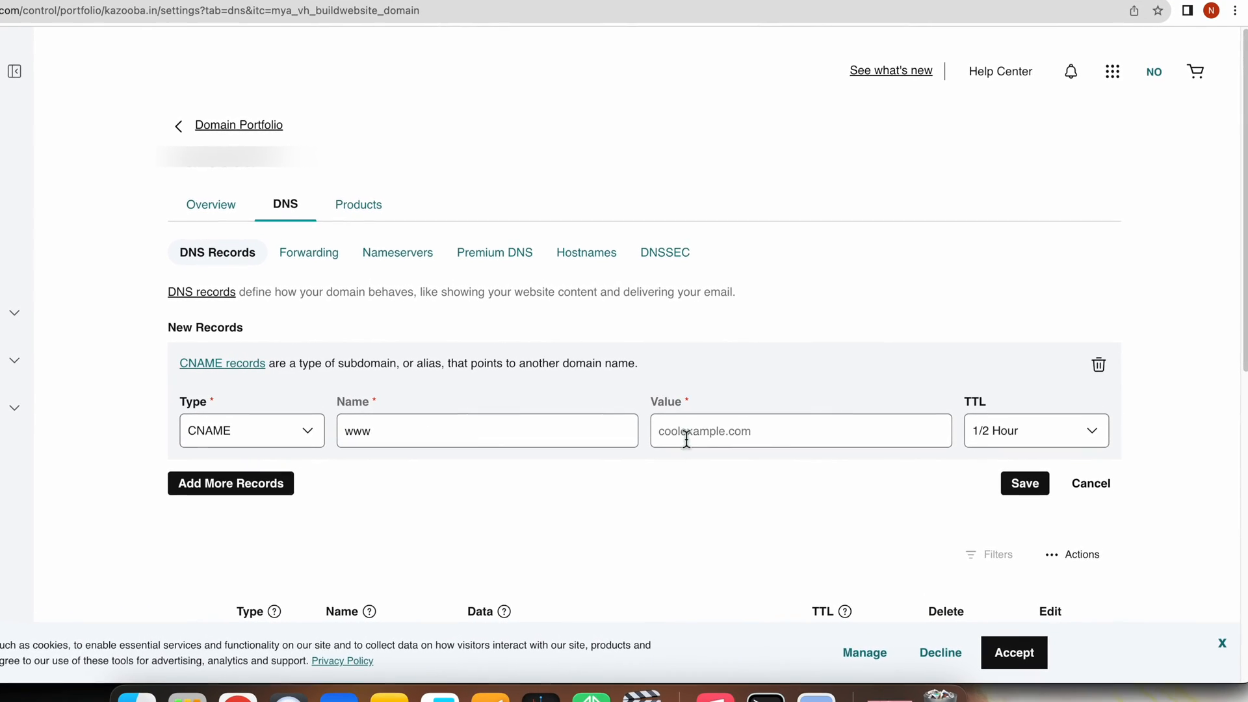
{"action": "type", "text": "content/themes/twentytwentytwo/templates/home.html"}
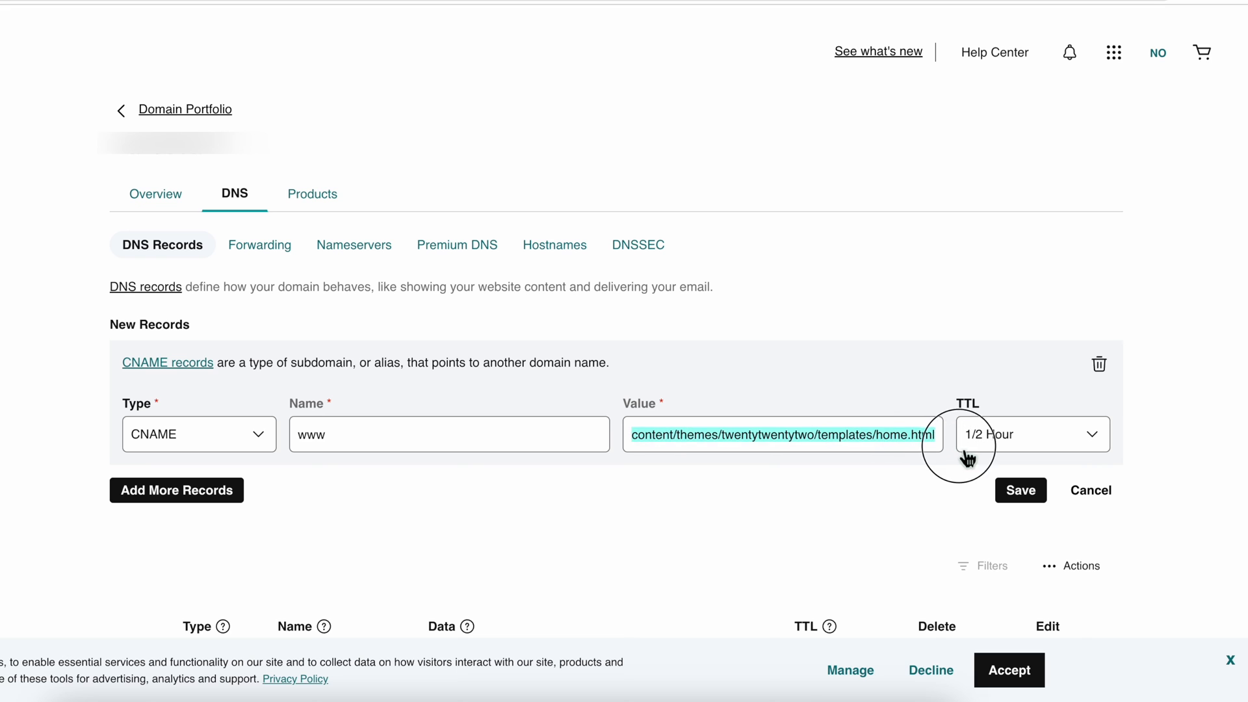
{"action": "type", "text": "mcurzzslzzdjqmwtxfxbag.on.drv.tw"}
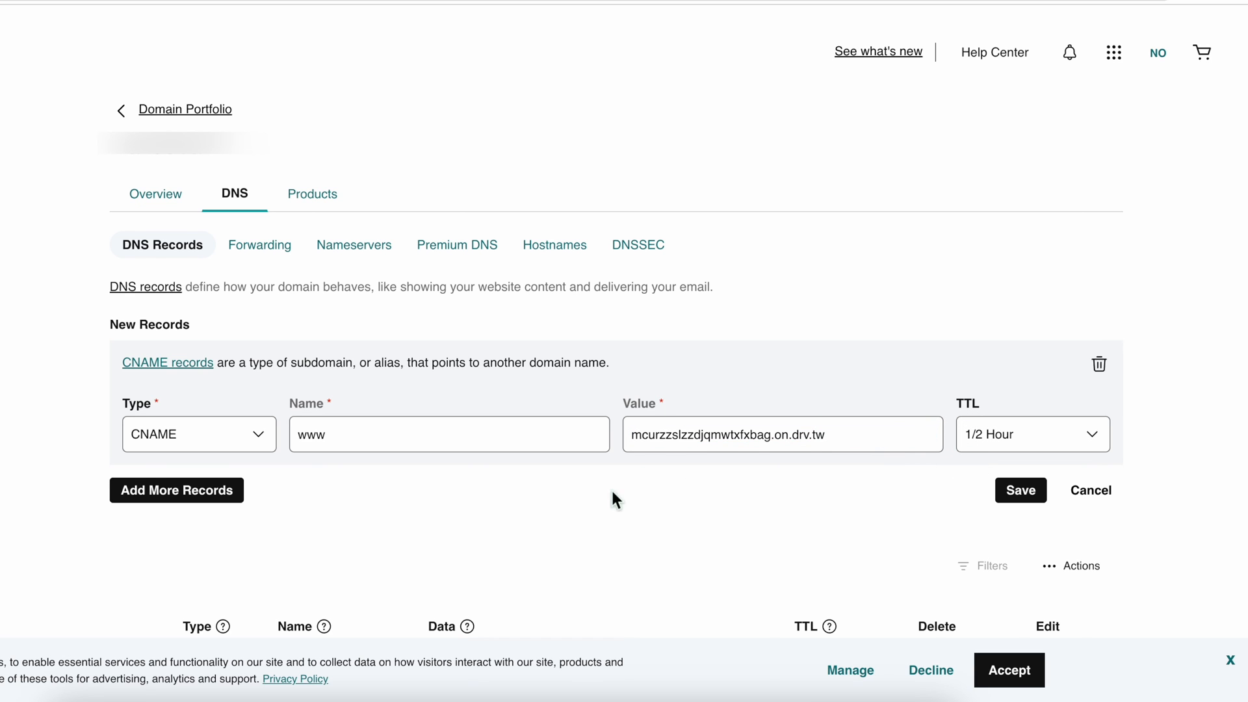
{"action": "mouse_move", "coordinate": [1025, 523]}
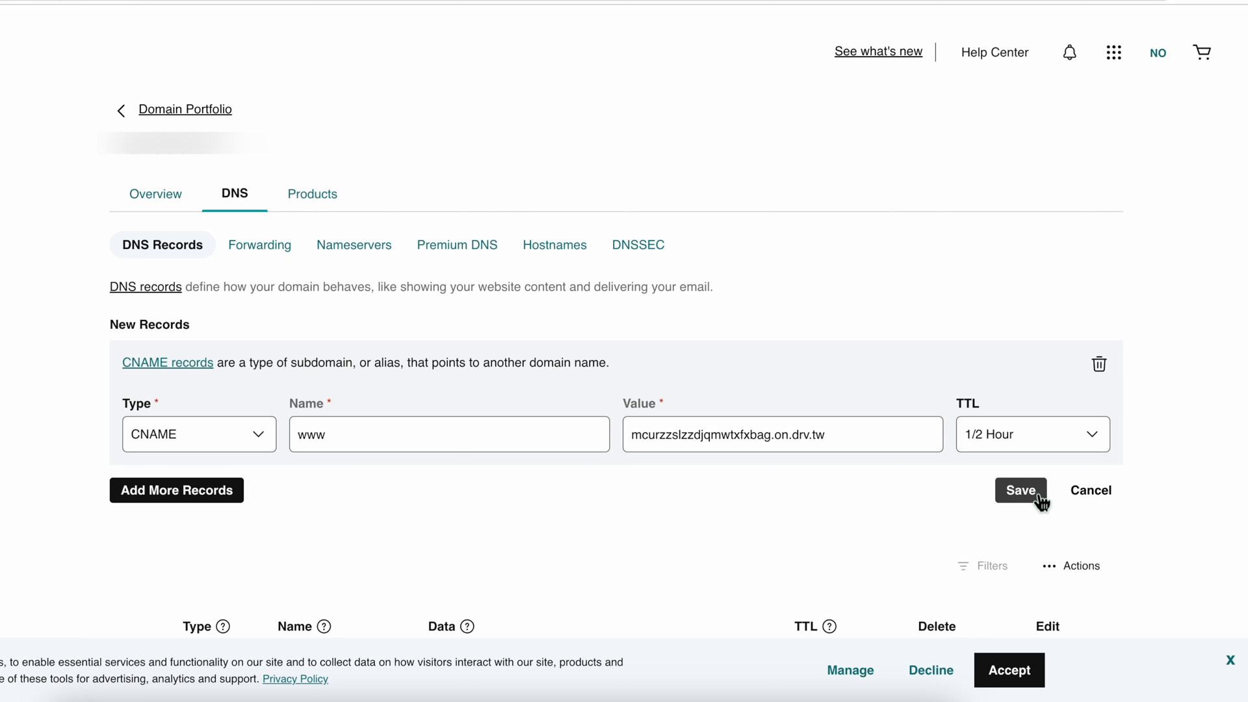
{"action": "left_click", "coordinate": [176, 490]}
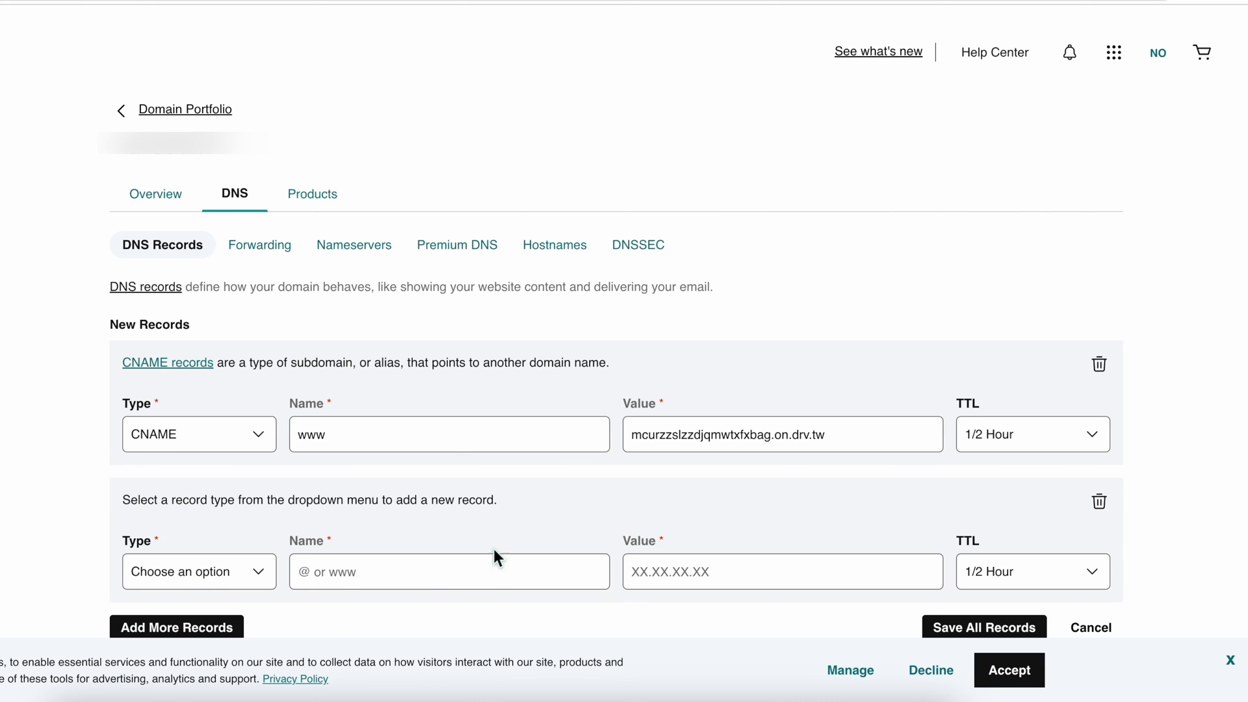
{"action": "scroll", "scroll_direction": "down", "scroll_amount": 3}
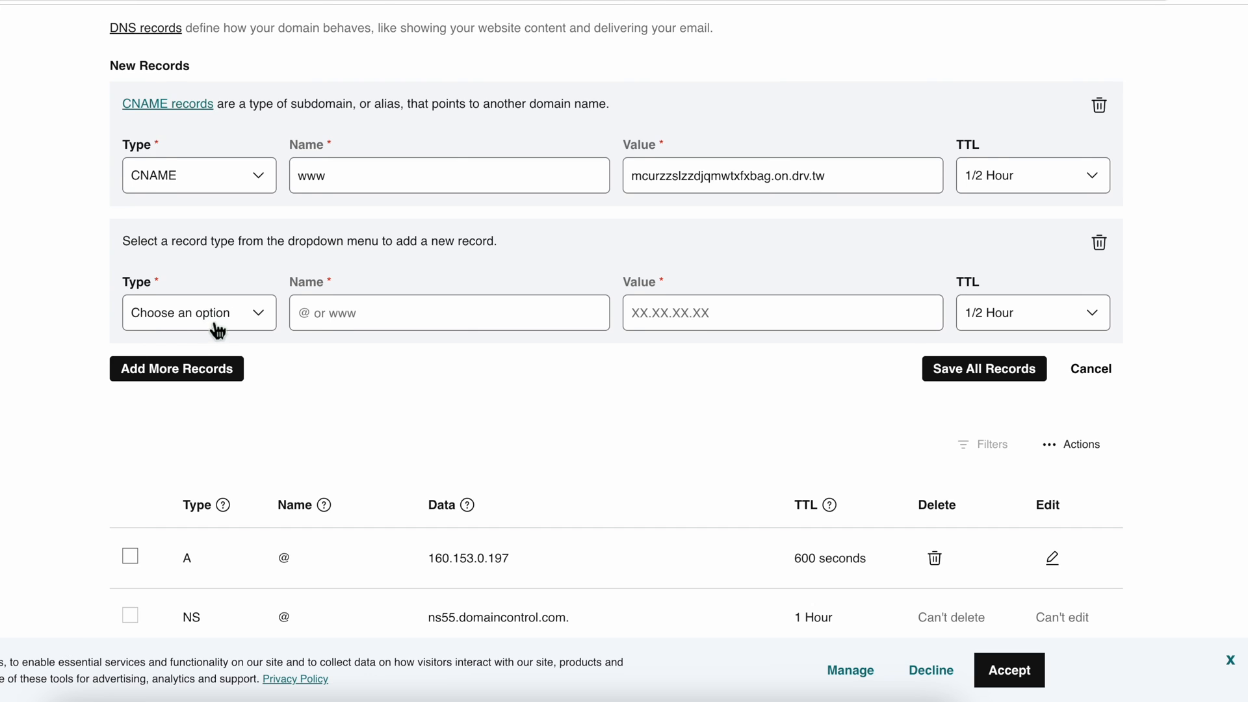
{"action": "left_click", "coordinate": [199, 312]}
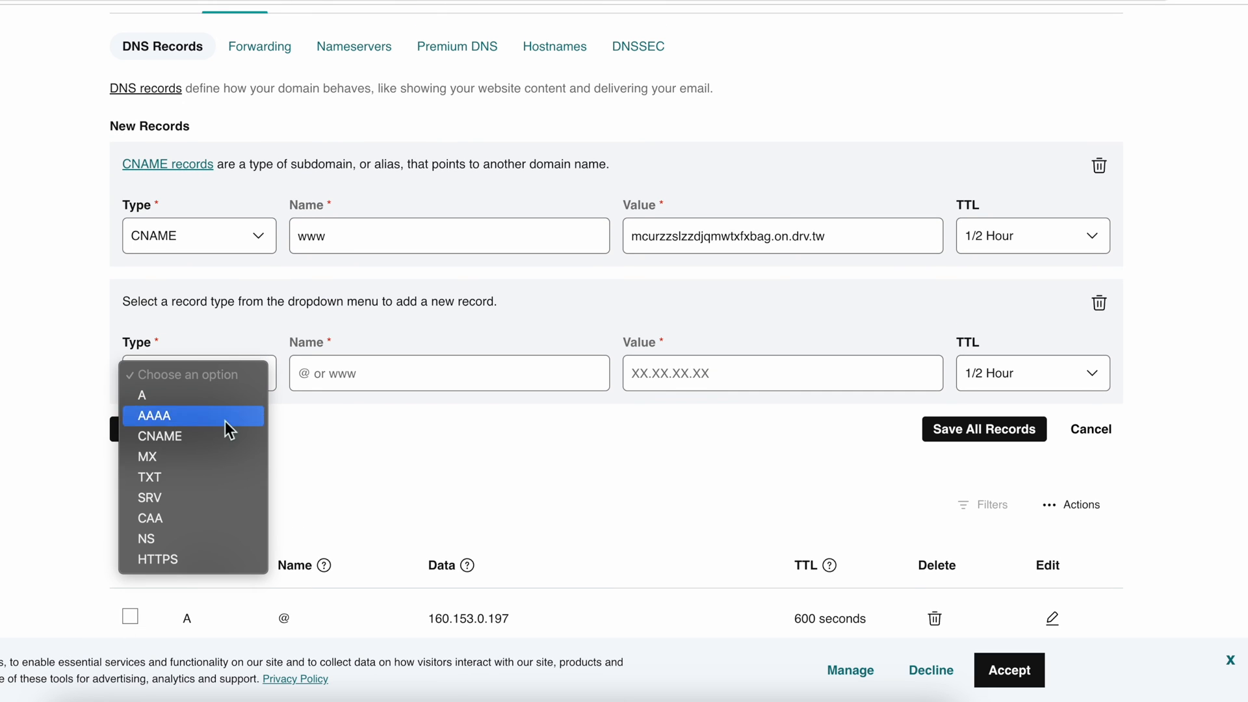
{"action": "left_click", "coordinate": [149, 477]}
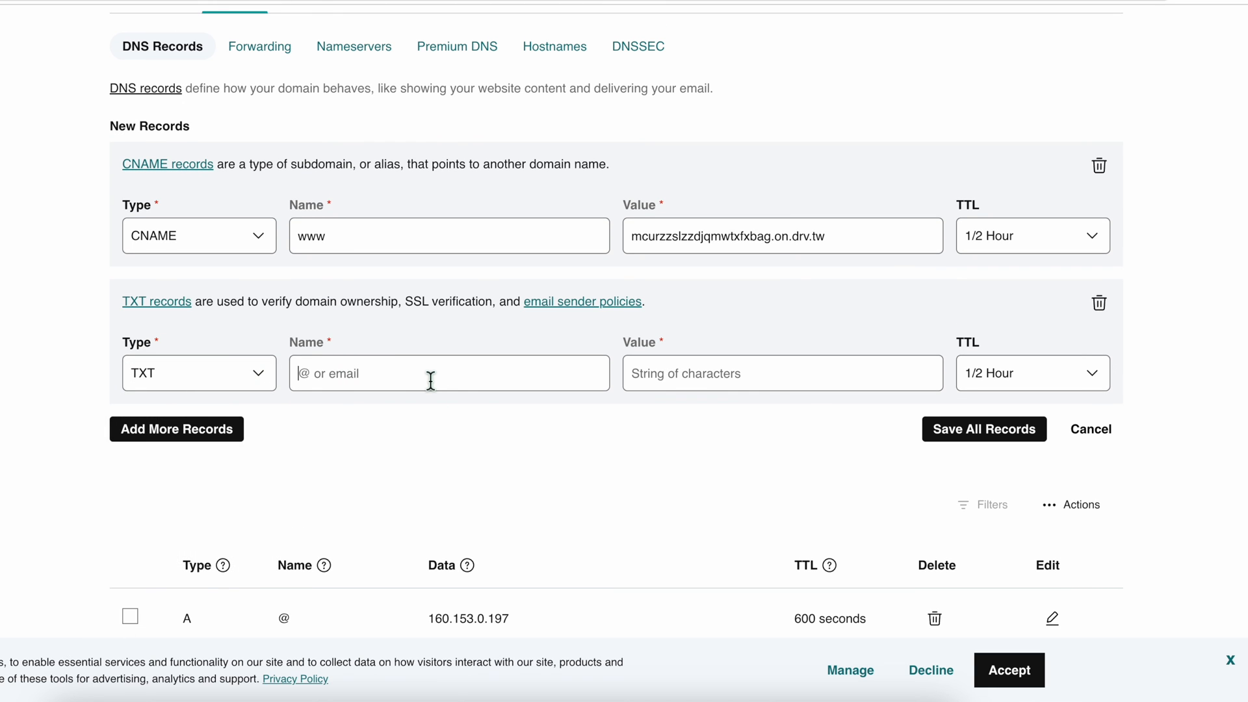
{"action": "type", "text": "@"}
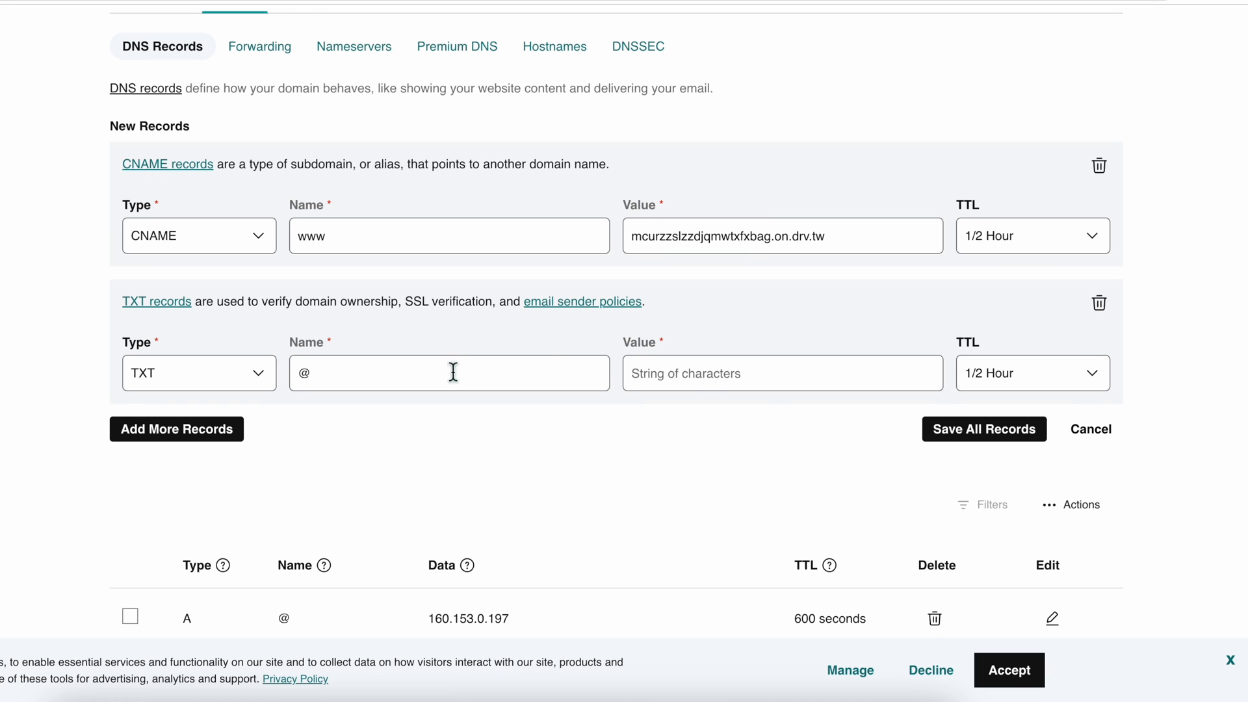
{"action": "type", "text": "htt"}
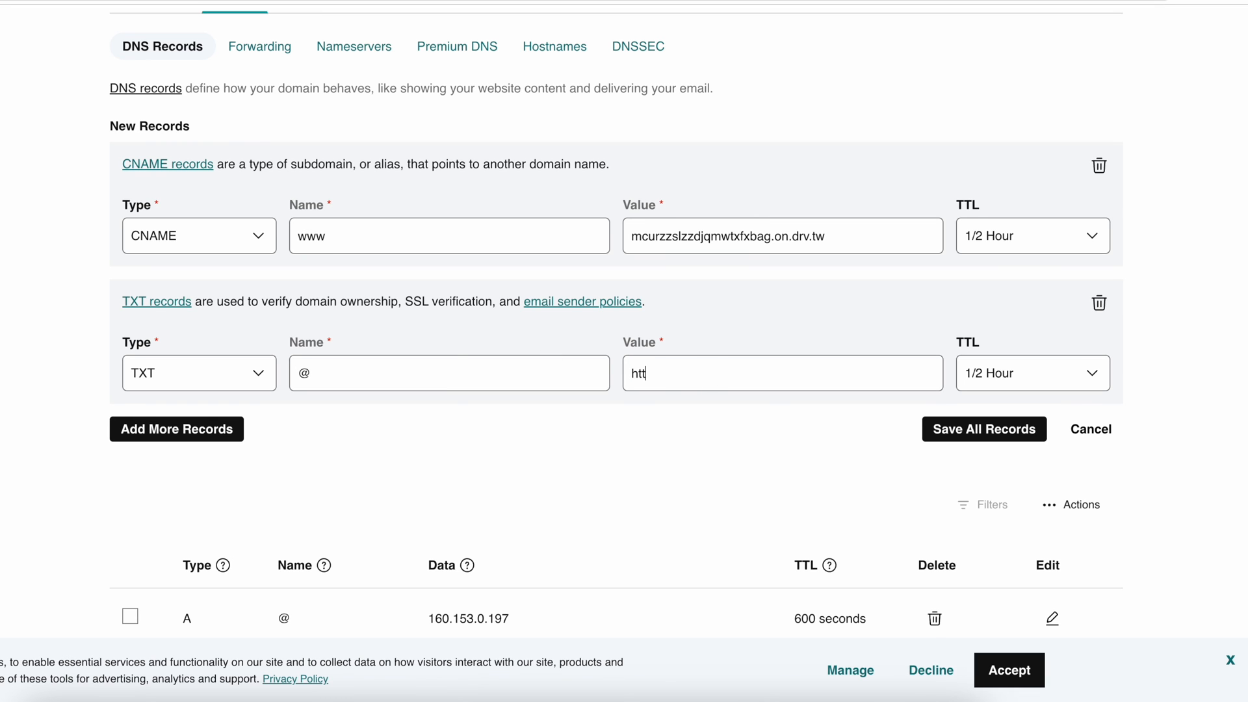
{"action": "type", "text": "p:"}
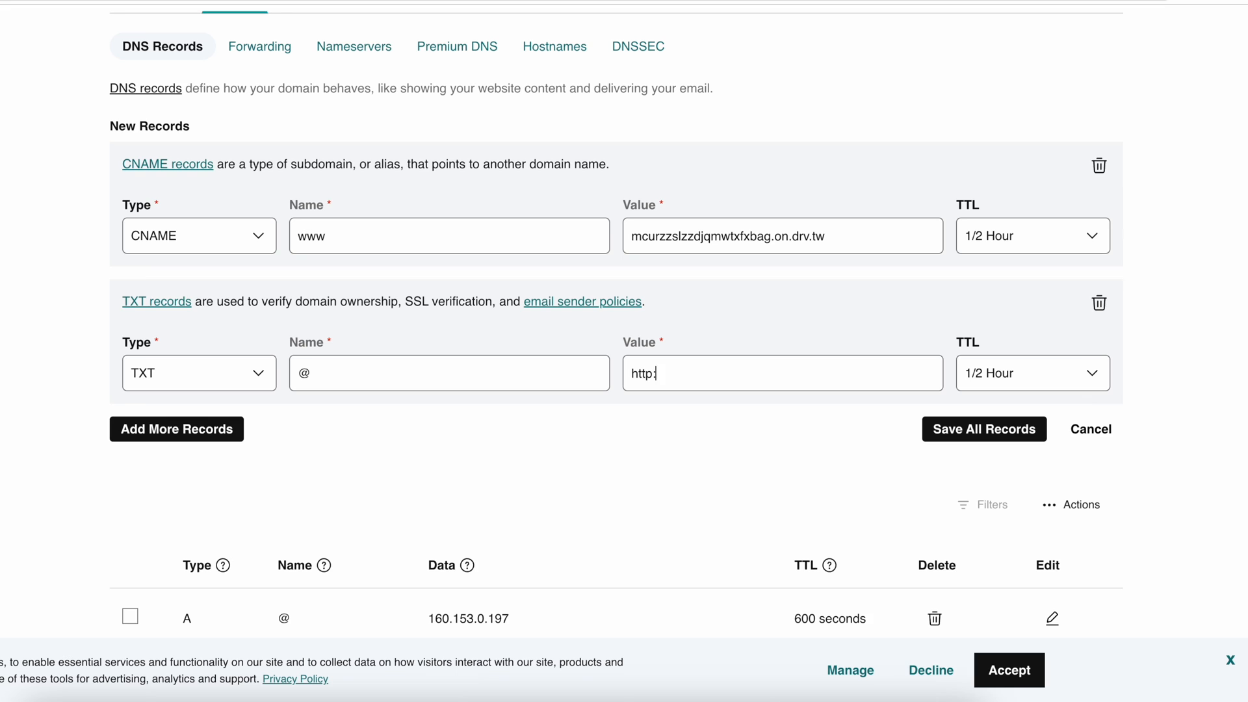
{"action": "type", "text": "//royalfashion.blog"}
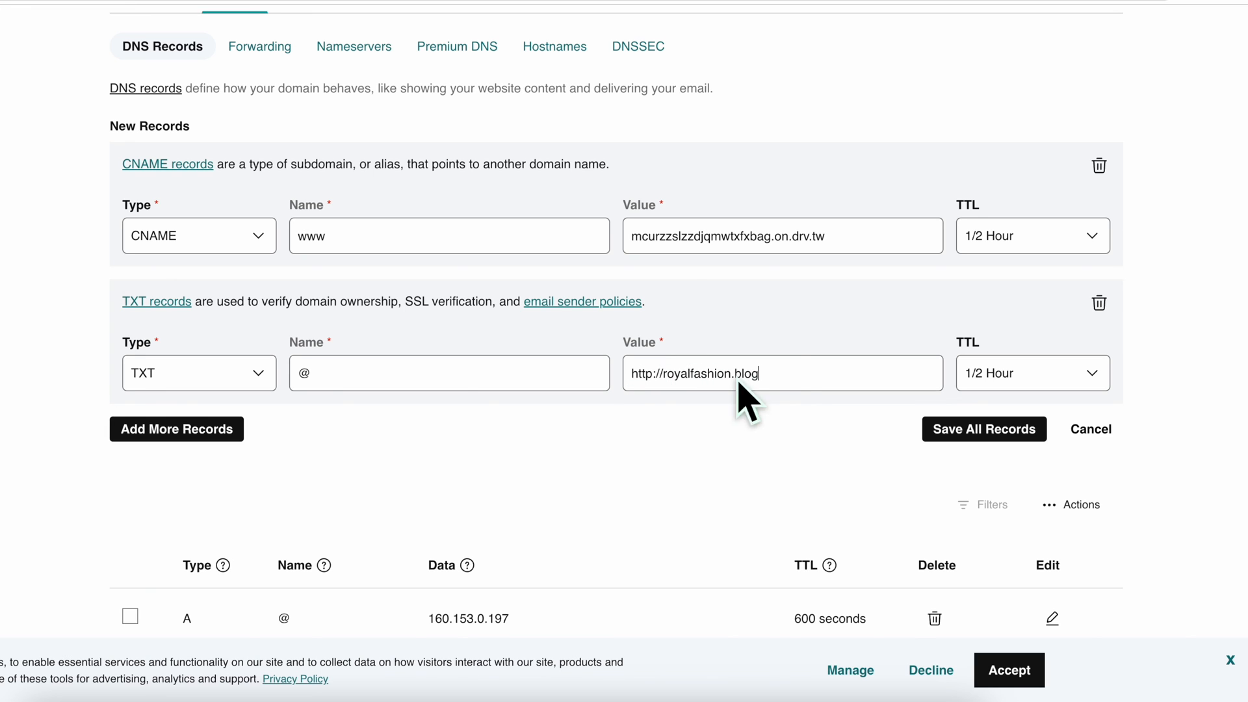
{"action": "mouse_move", "coordinate": [984, 429]}
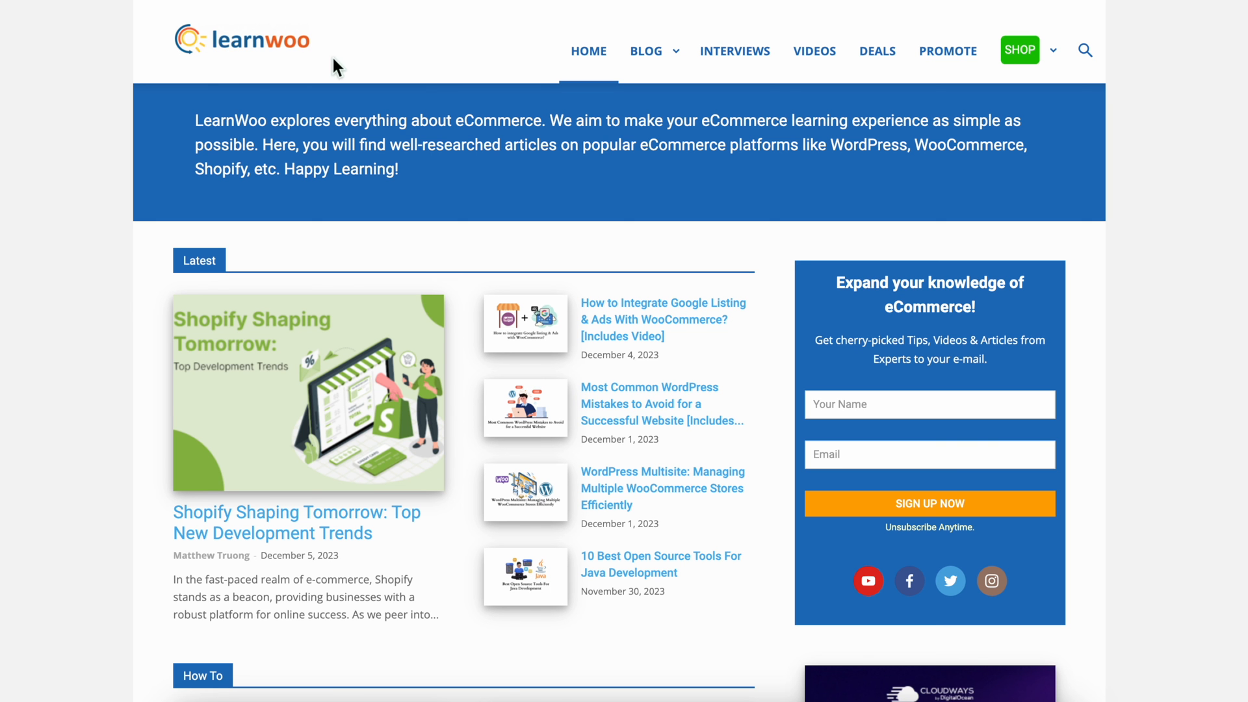
{"action": "mouse_move", "coordinate": [650, 69]}
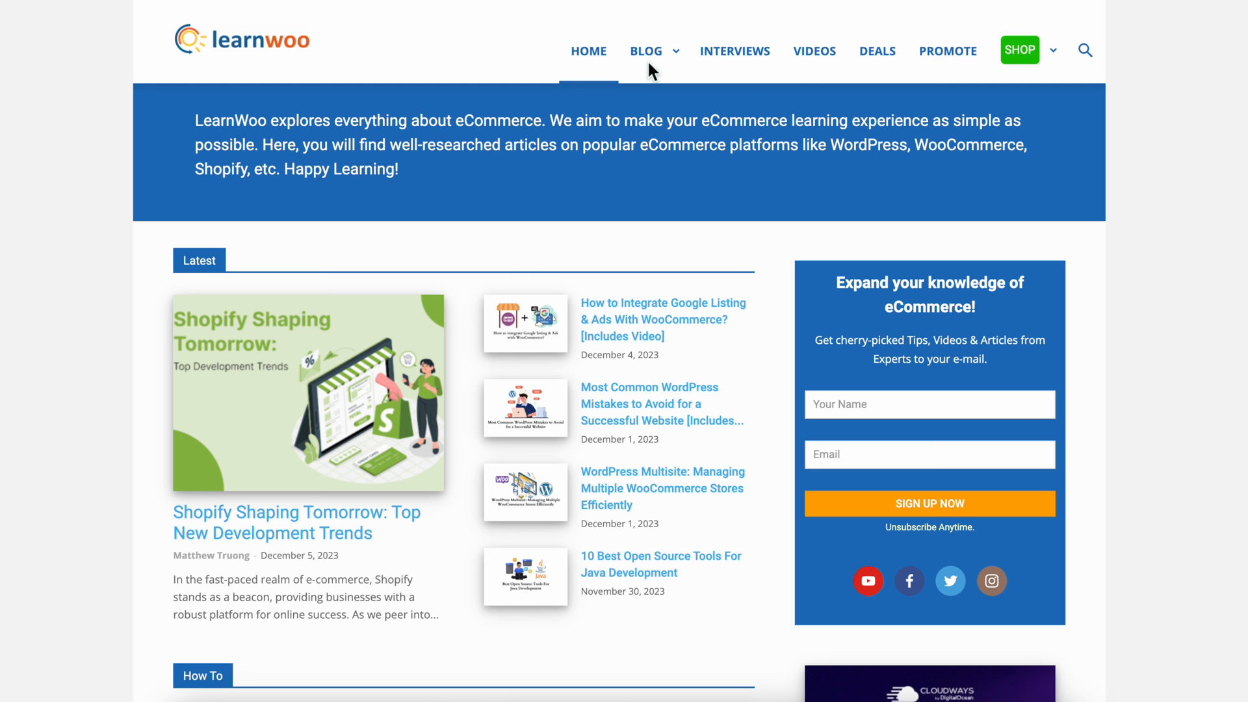
{"action": "scroll", "scroll_direction": "down", "scroll_amount": 3}
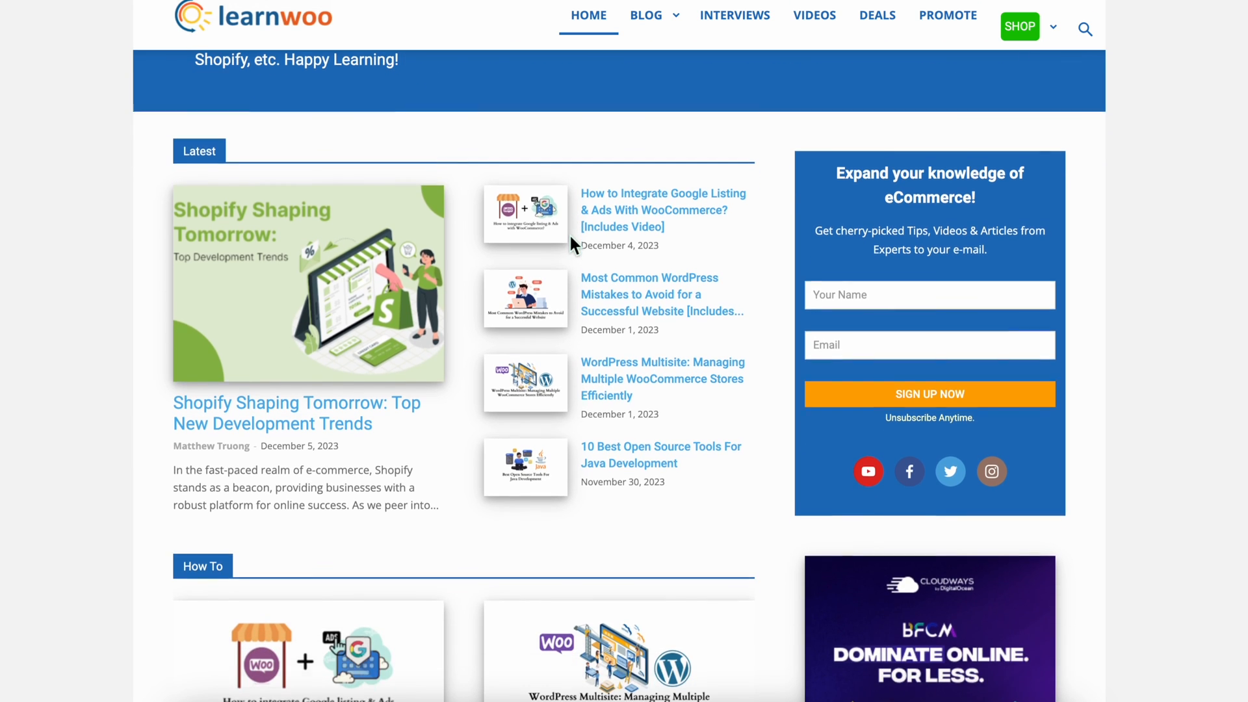